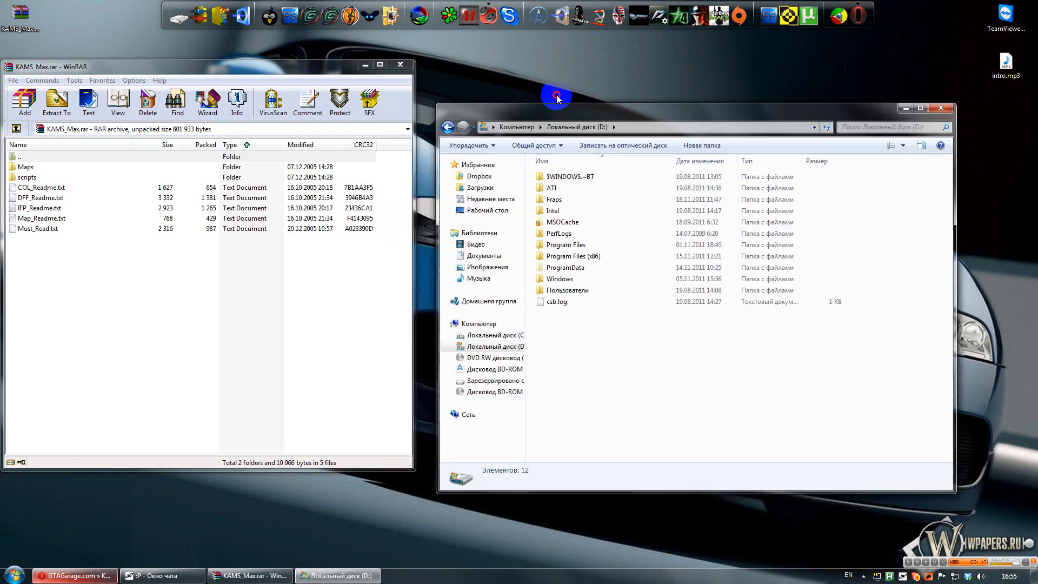
# Step: Copy the KAMS_Max archive into D:\Program Files\Autodesk\3ds Max 2010, merging the maps folder
pyautogui.moveTo(557, 98); pyautogui.dragTo(528, 78)
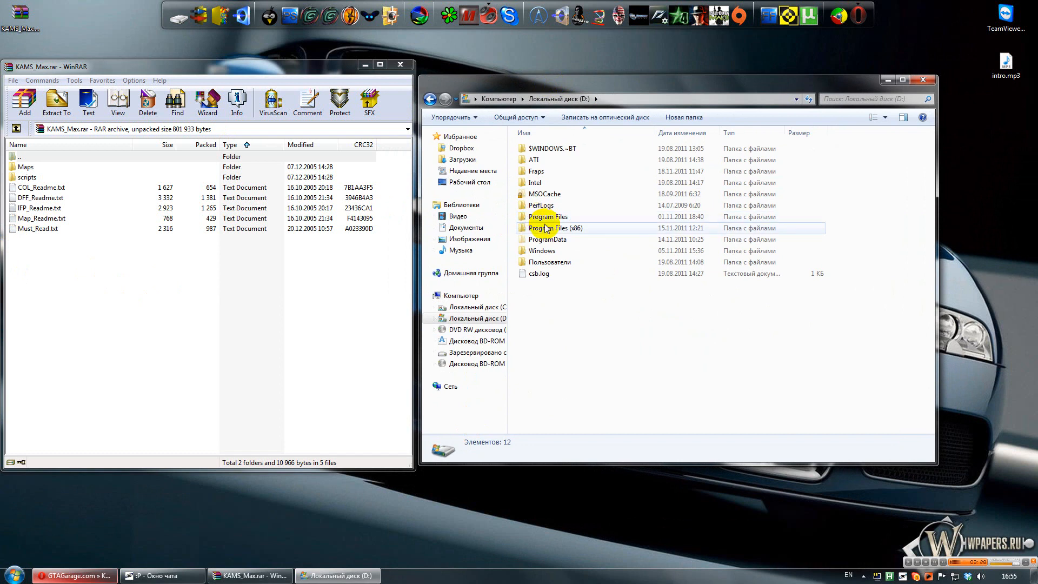
pyautogui.doubleClick(544, 217)
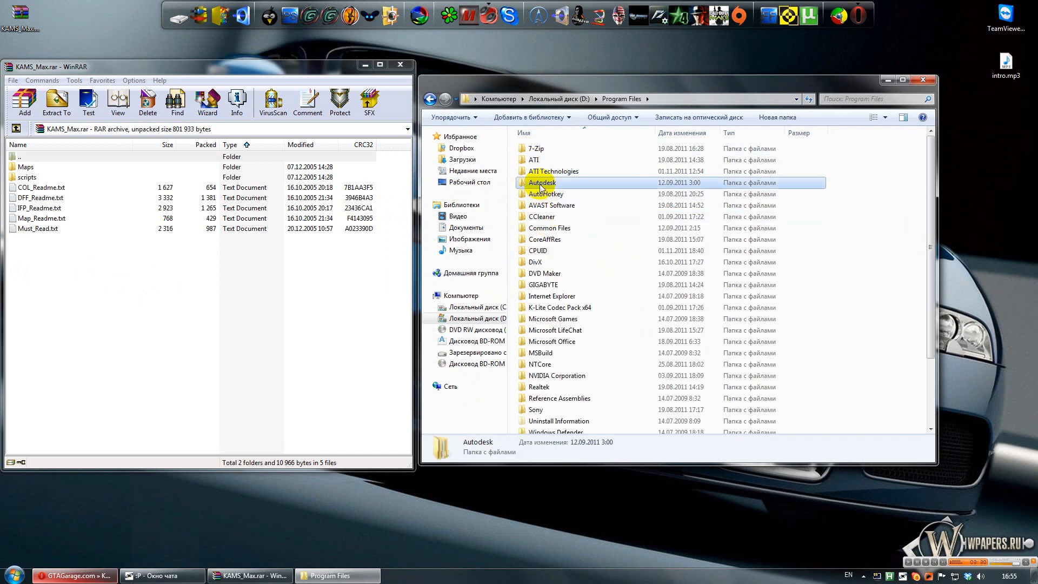
pyautogui.doubleClick(541, 183)
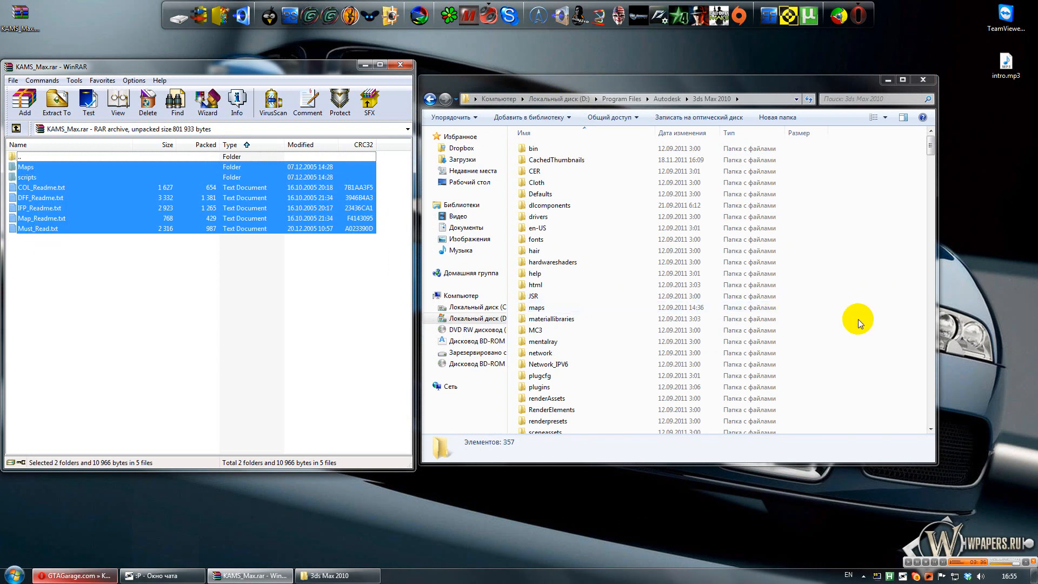
pyautogui.moveTo(925, 375)
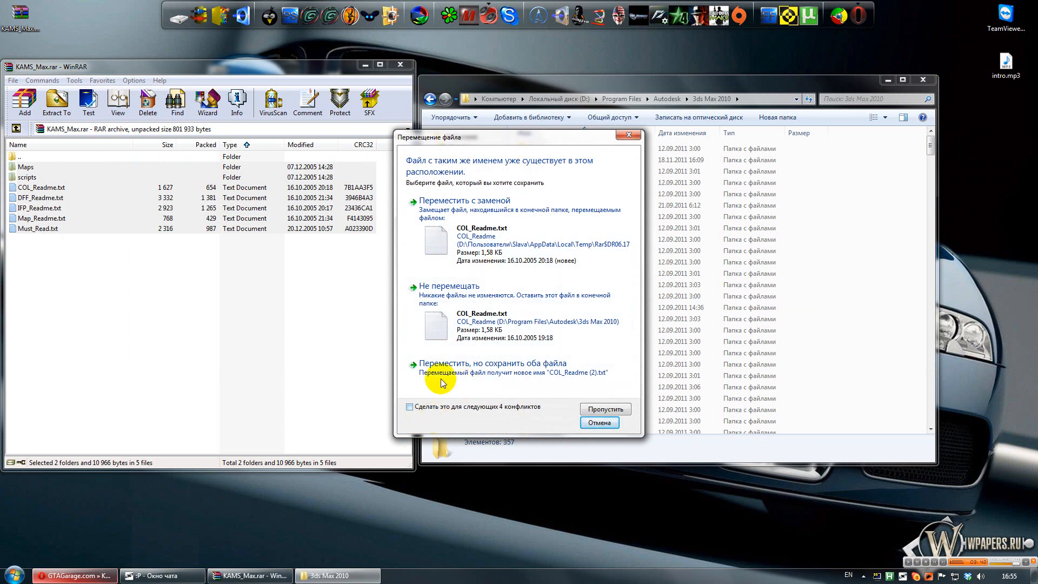
pyautogui.click(409, 407)
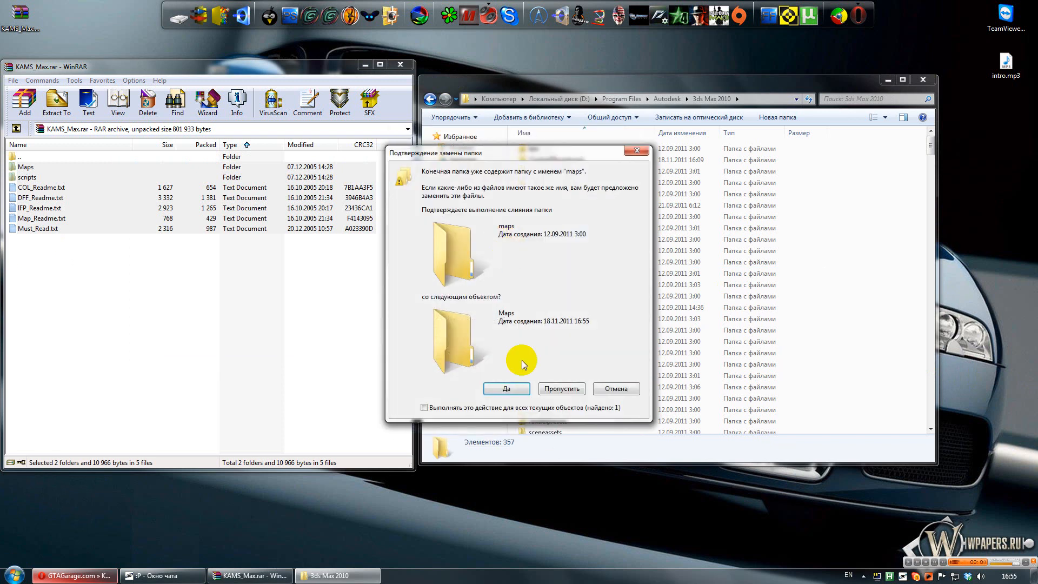
pyautogui.click(506, 389)
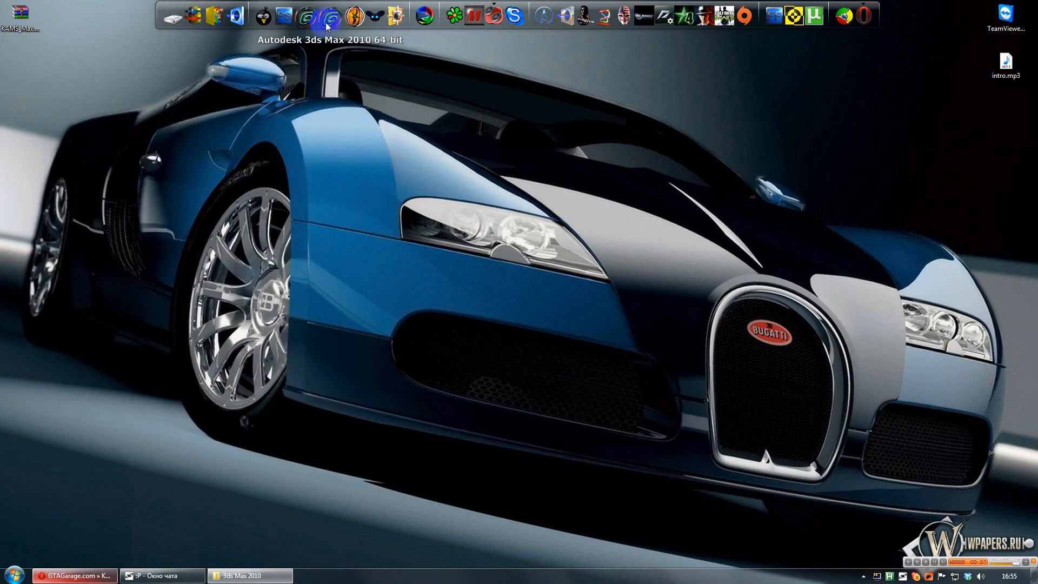
# Step: Launch 3ds Max 2010 from the dock while viewing Kam's Max Scripts on GTAGarage
pyautogui.click(323, 14)
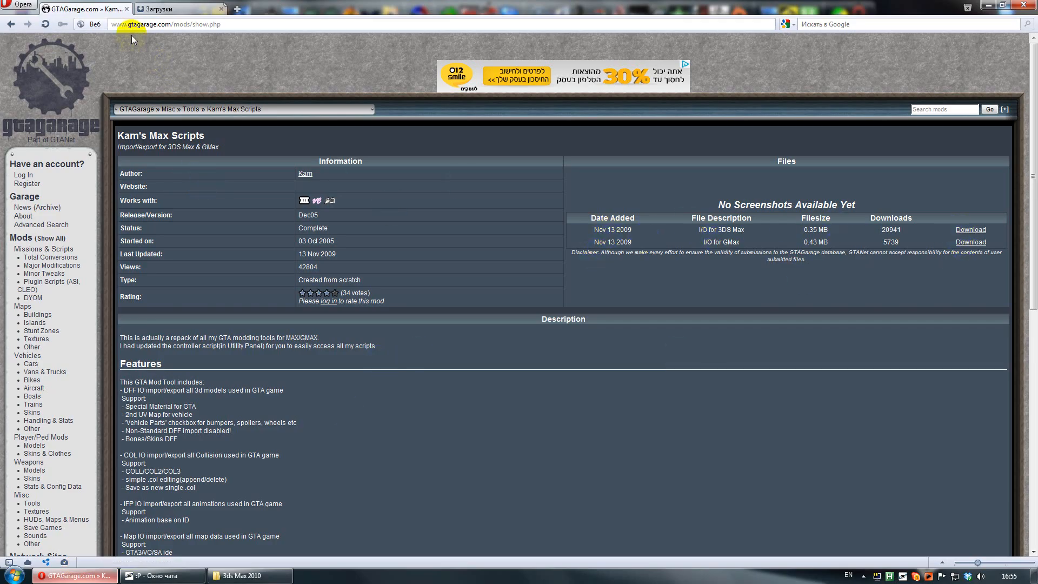
pyautogui.moveTo(119, 12)
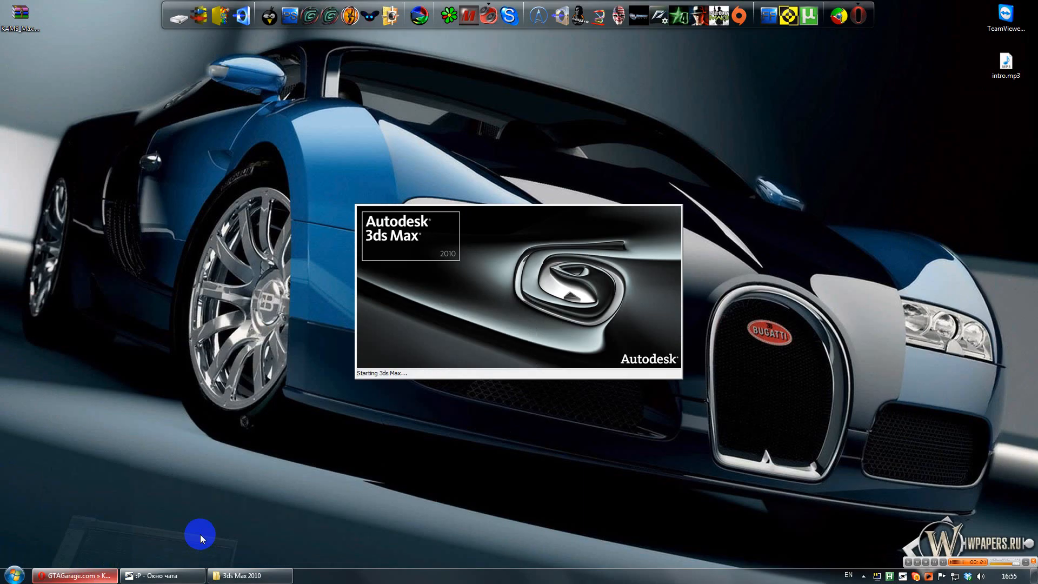
pyautogui.moveTo(275, 528)
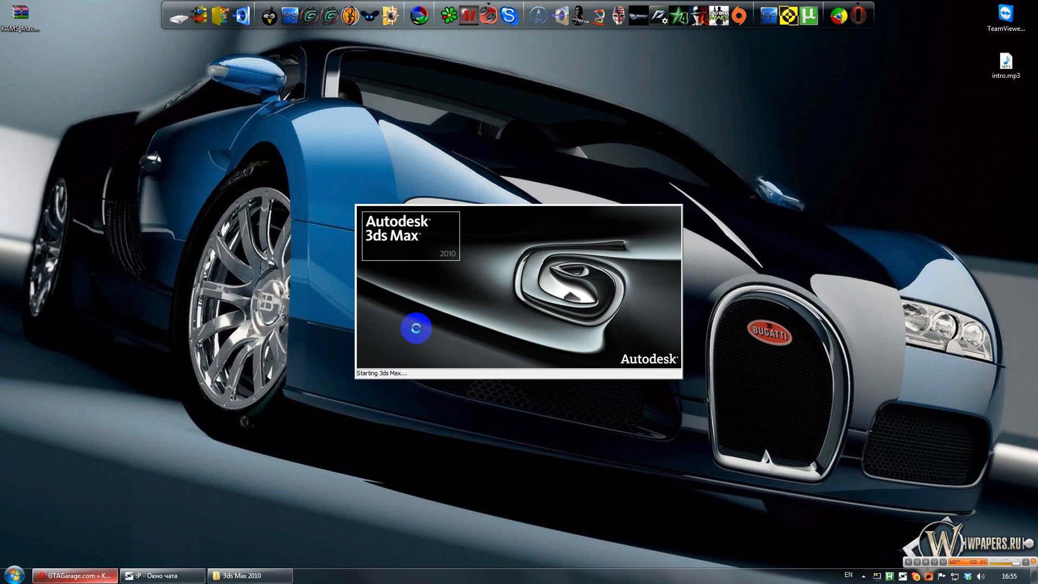
pyautogui.moveTo(385, 392)
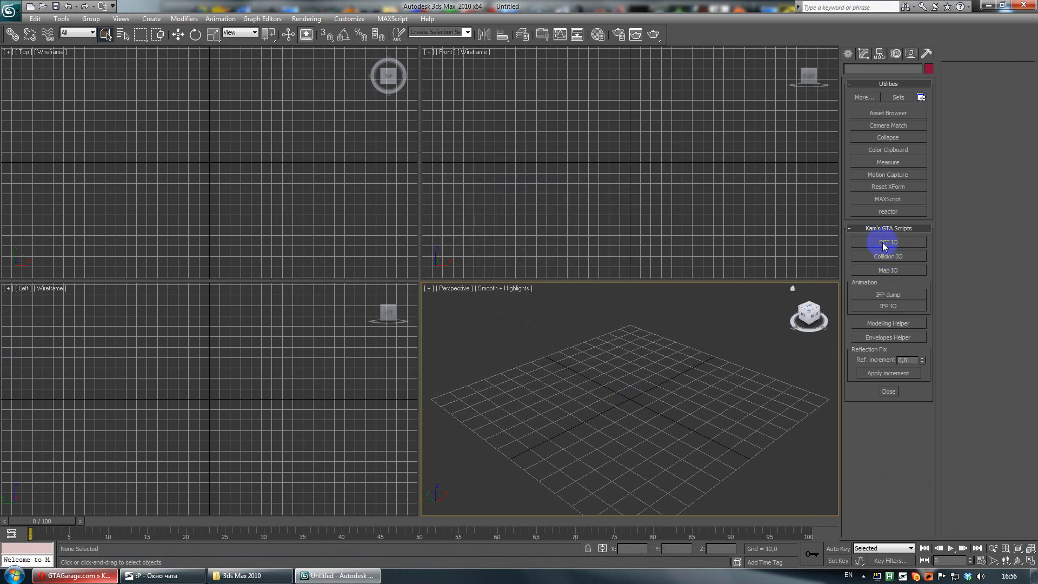
# Step: Open a Kam's GTA Scripts tool in the 3ds Max Utilities panel
pyautogui.click(888, 241)
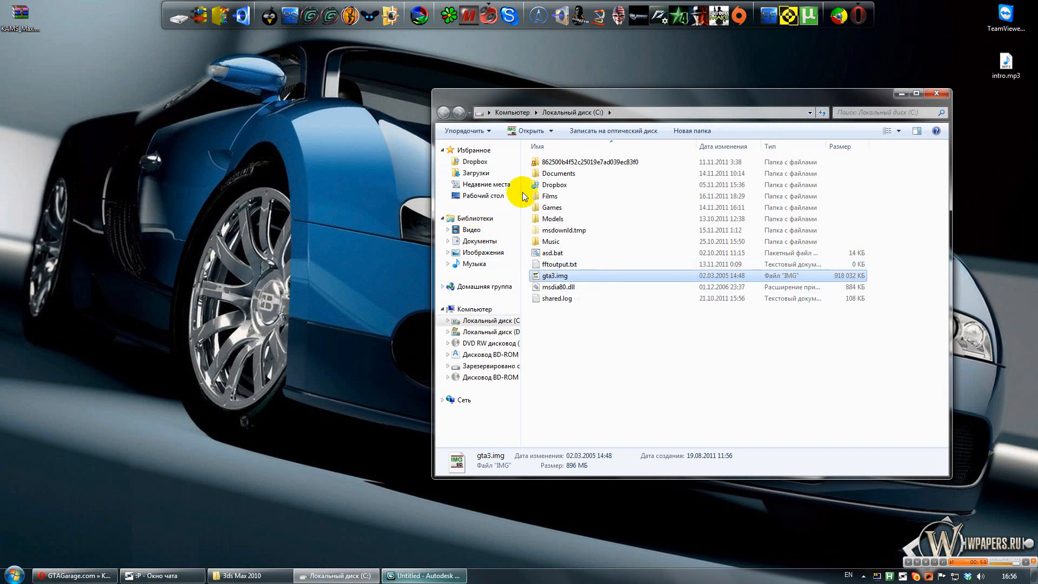
# Step: Search gta3.img for 'somyr' and export somyri.dff and somyri.txd to the Desktop
pyautogui.doubleClick(555, 276)
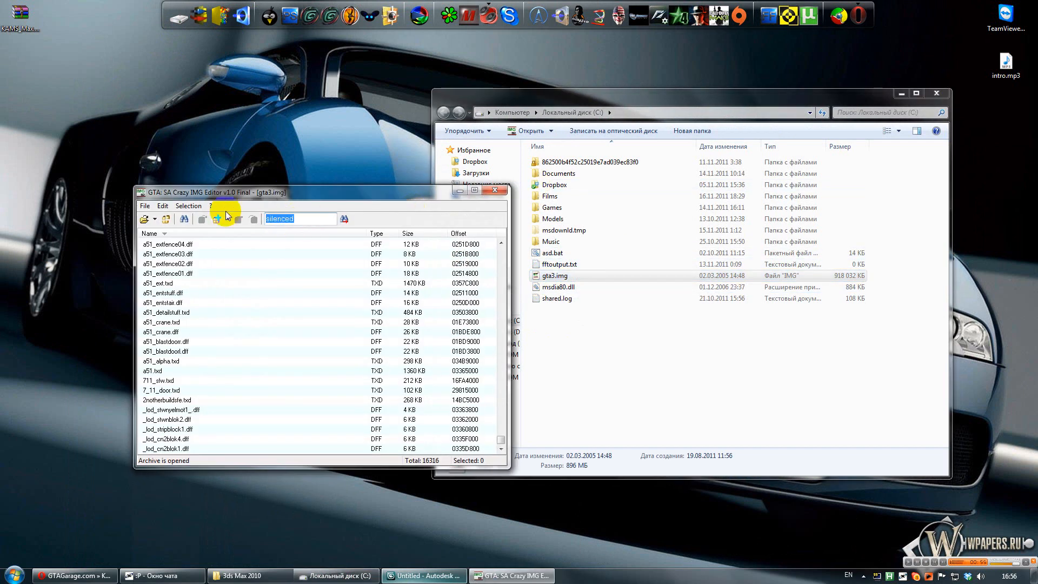
pyautogui.write('somyri')
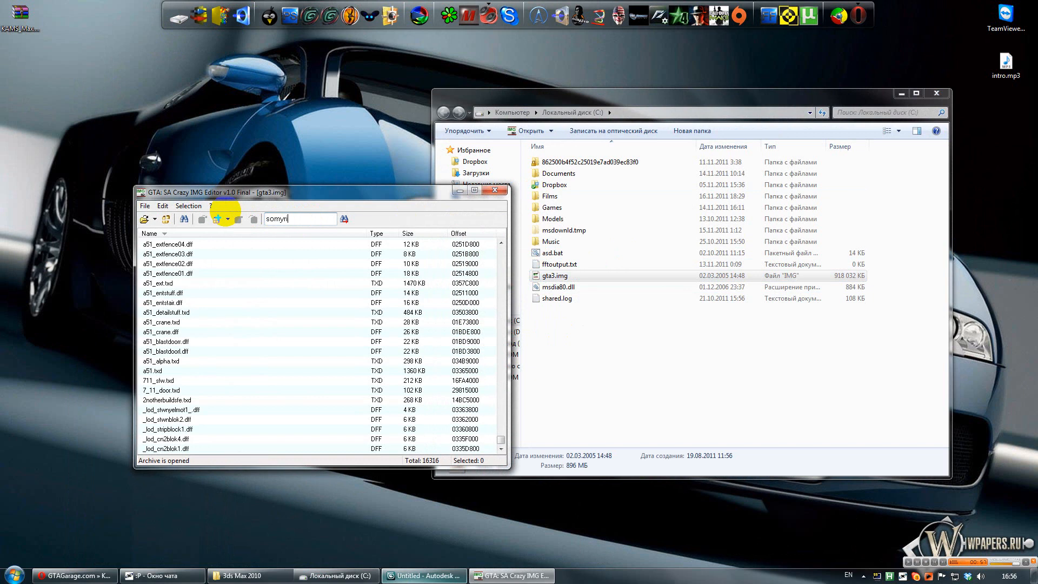
pyautogui.click(344, 219)
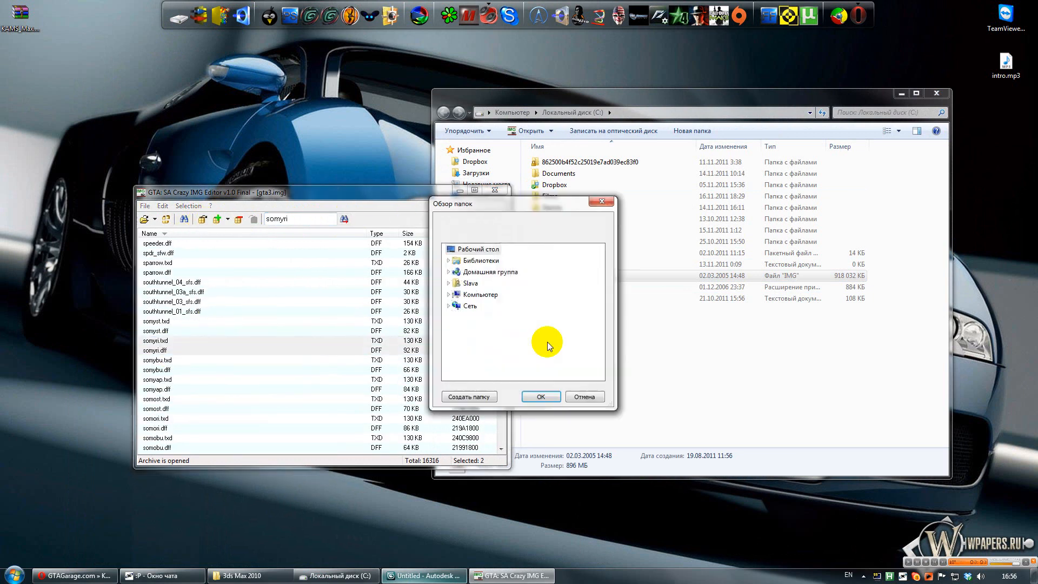
pyautogui.click(541, 396)
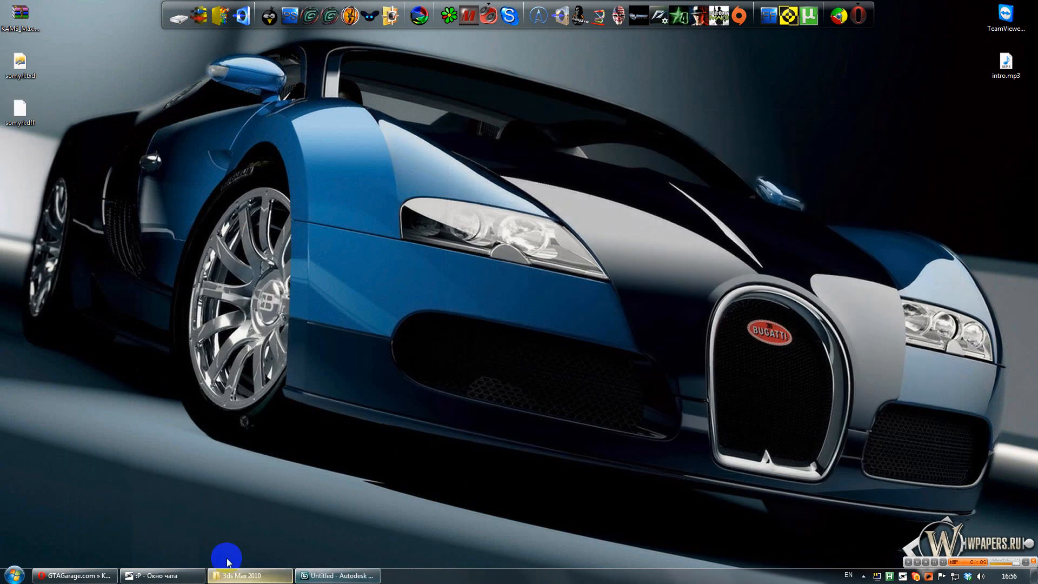
# Step: Import somyri.dff from the Desktop with Kam's Import DFF tool
pyautogui.click(251, 575)
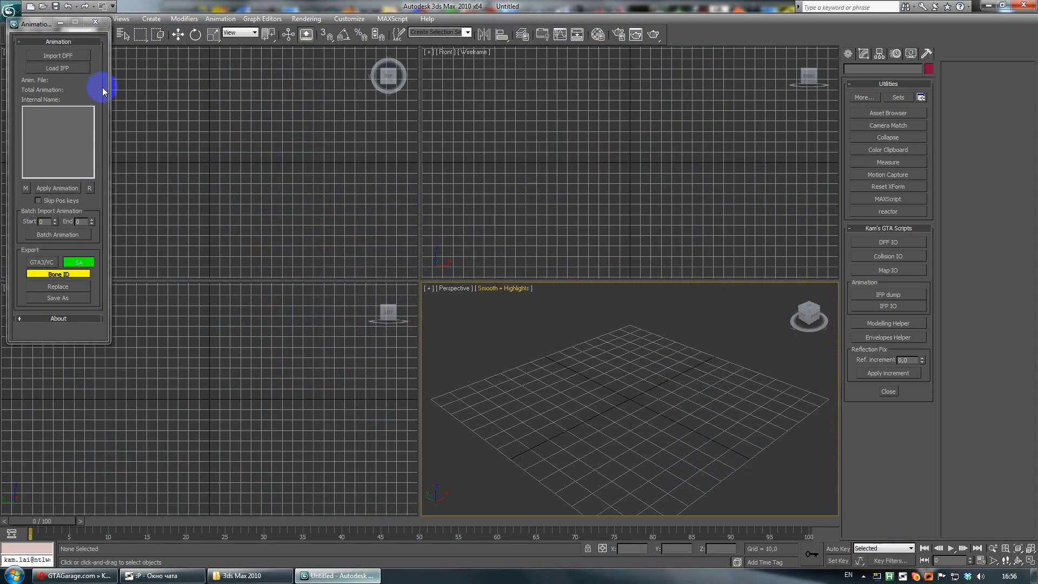
pyautogui.click(58, 56)
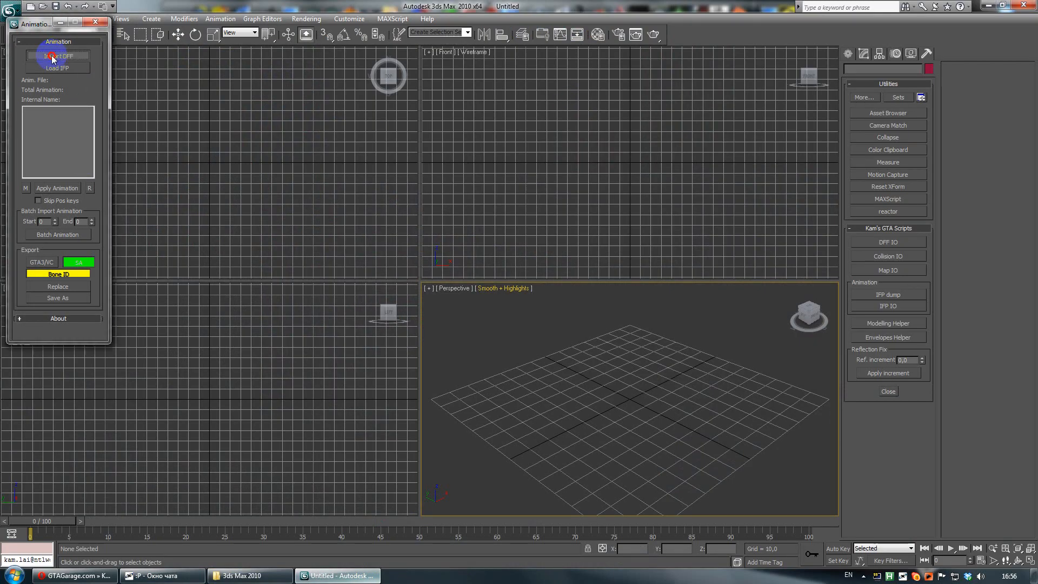
pyautogui.click(56, 57)
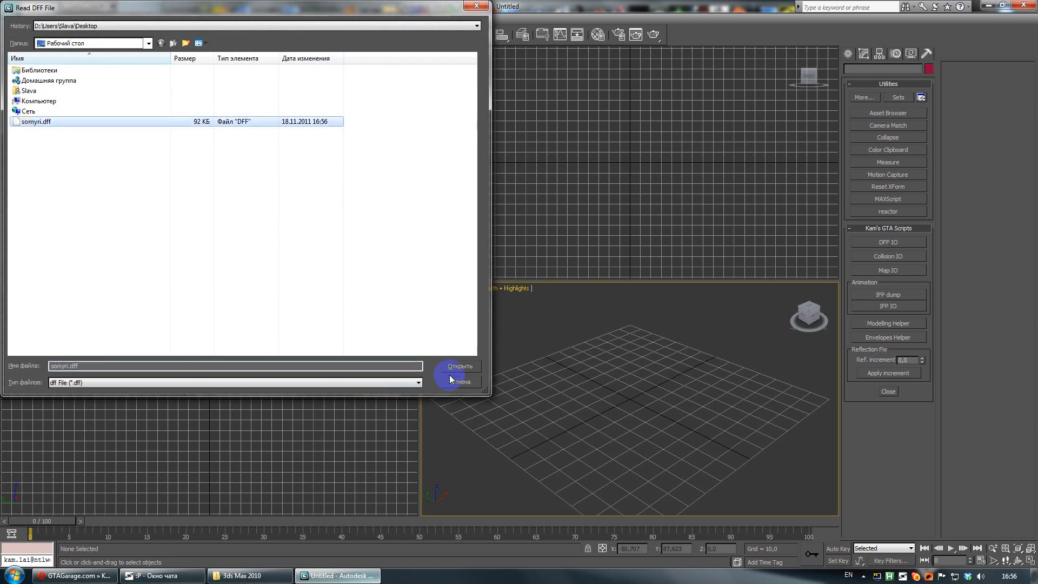
pyautogui.click(460, 365)
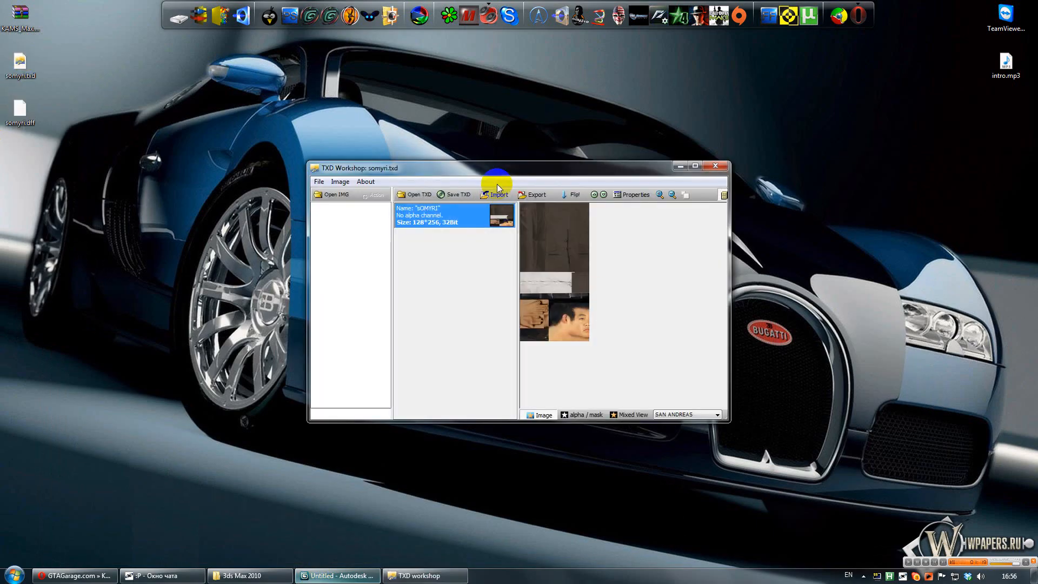
# Step: Save the SOMYRI texture as a PNG image on the Desktop
pyautogui.click(537, 195)
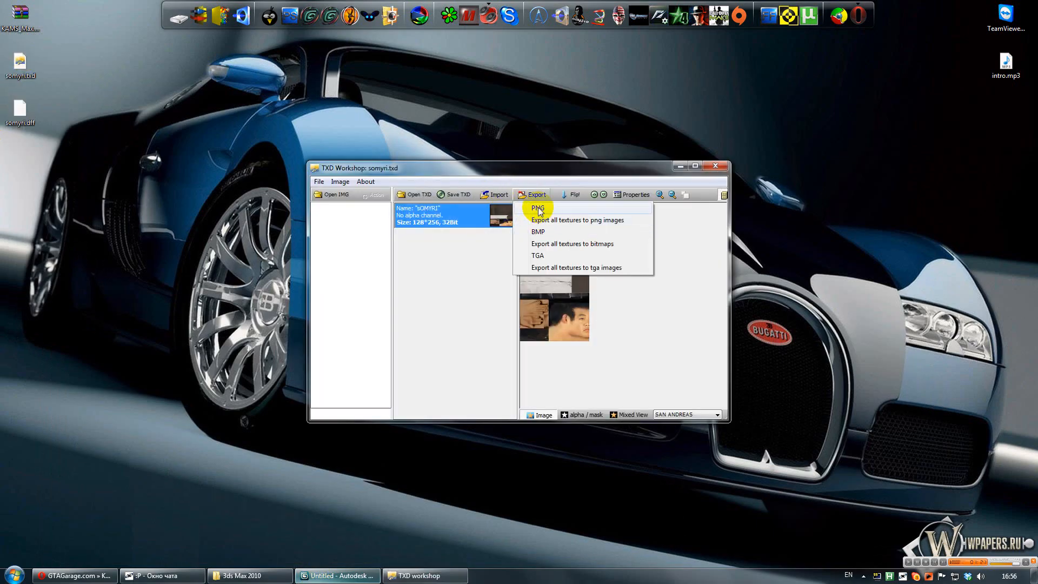
pyautogui.click(538, 207)
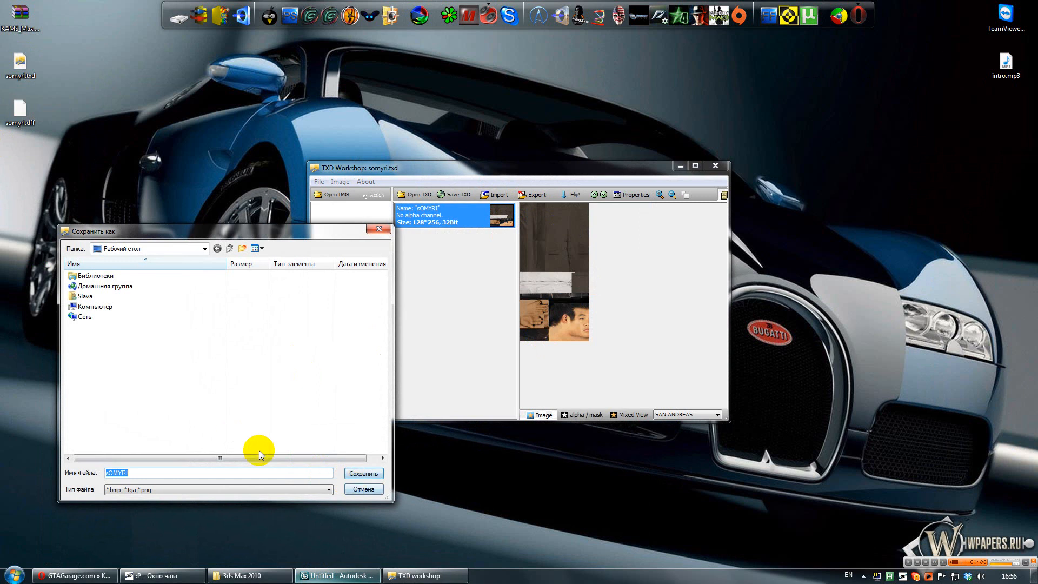
pyautogui.click(363, 474)
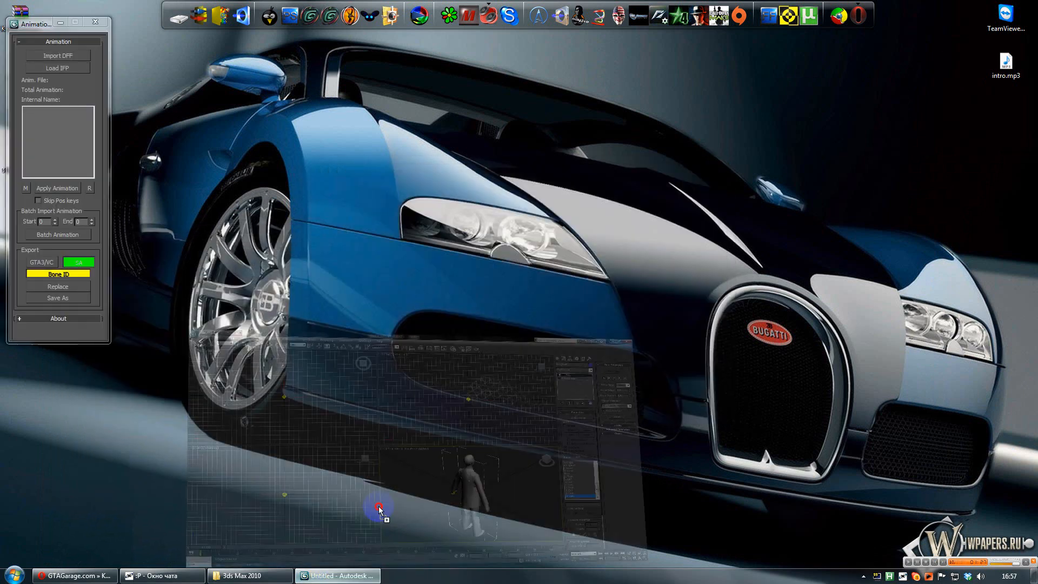
# Step: Browse to and load ped.ifp with Load IFP, listing its 294 animations
pyautogui.click(345, 576)
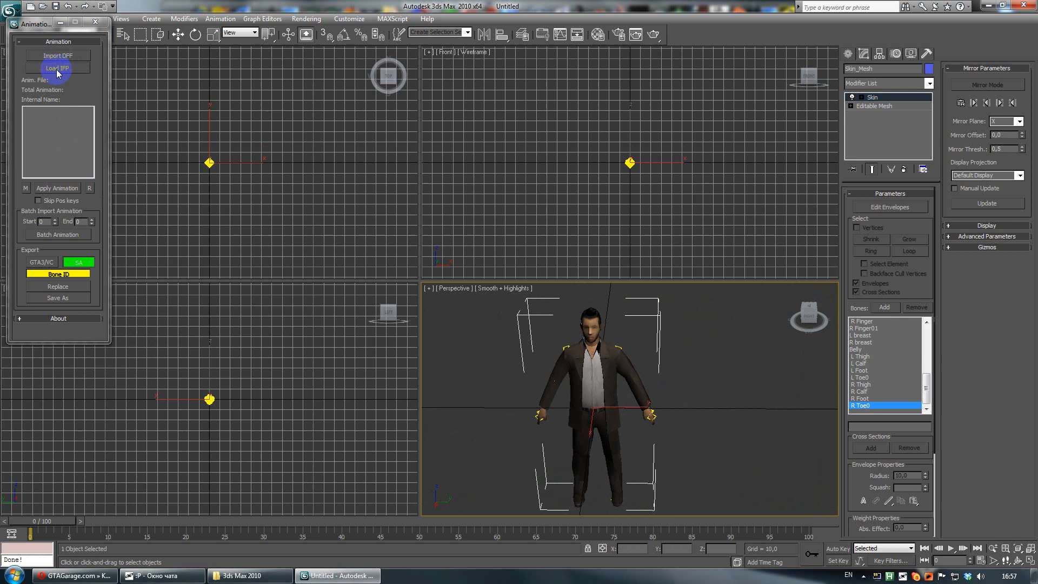
pyautogui.click(57, 68)
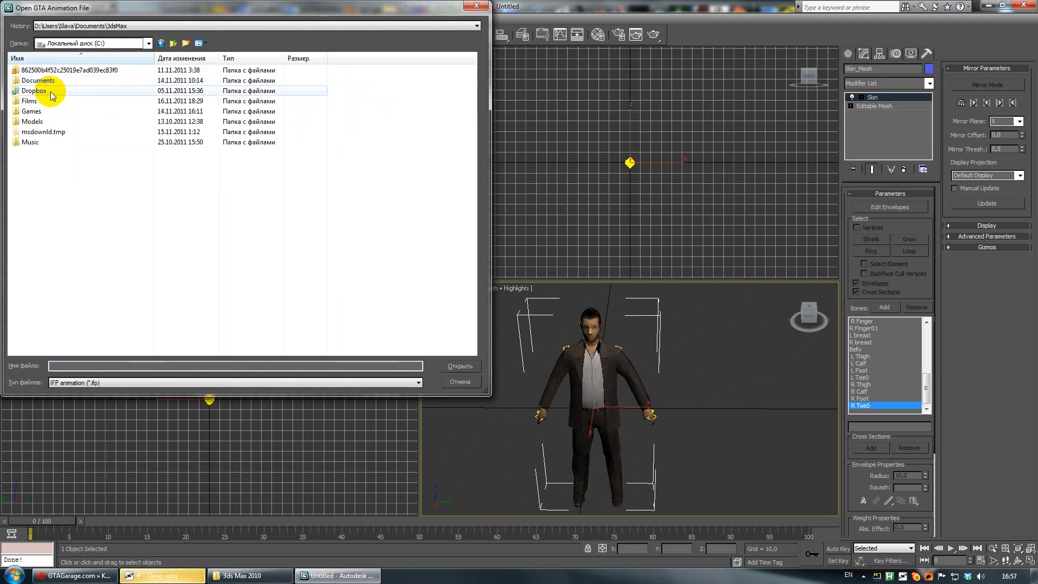
pyautogui.doubleClick(32, 110)
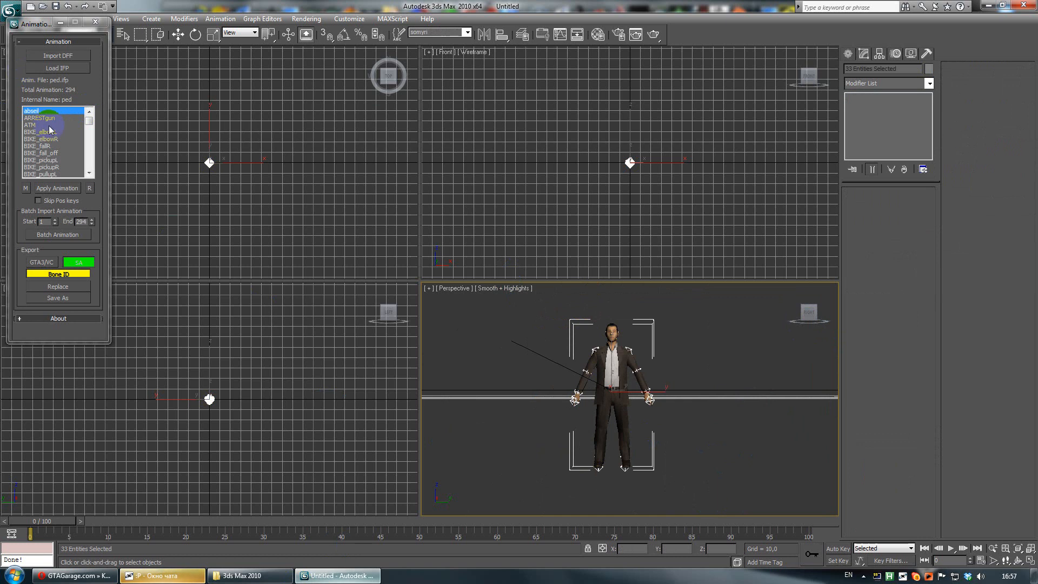
# Step: Apply BIKE_elbowL to the ped and scrub its 29 frames forward and back
pyautogui.click(38, 117)
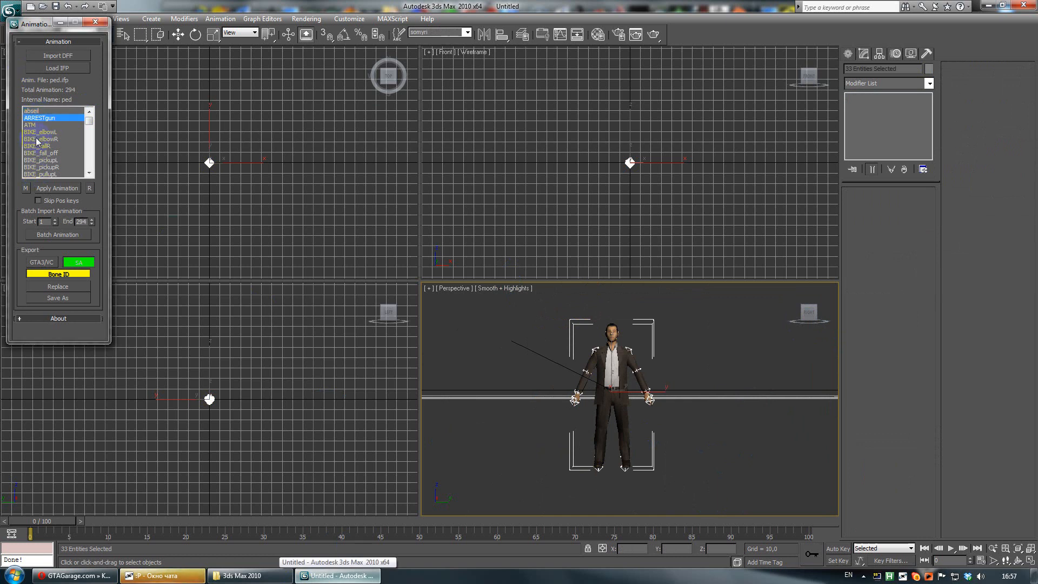
pyautogui.click(39, 132)
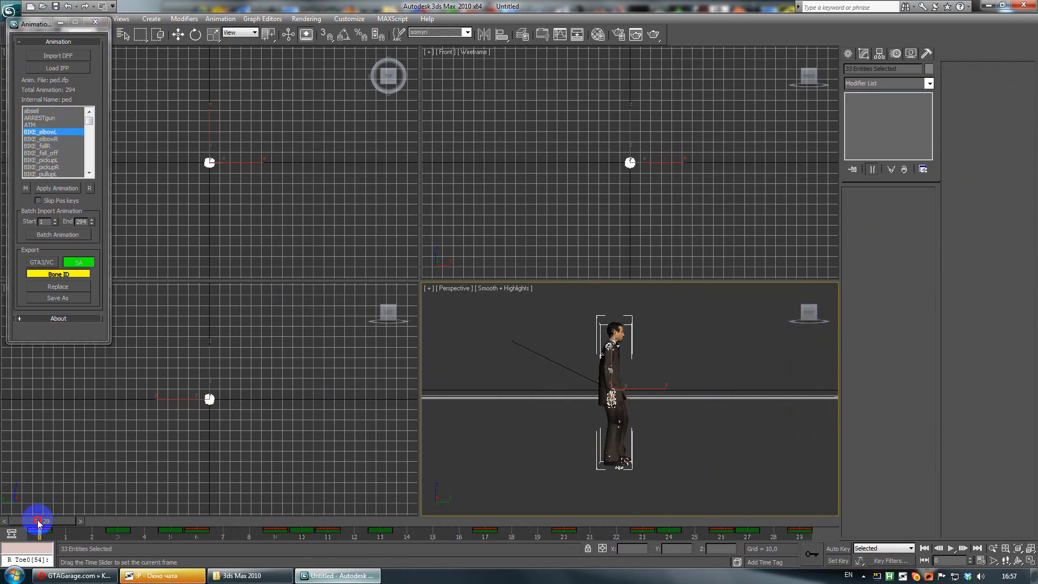
pyautogui.moveTo(38, 519); pyautogui.dragTo(419, 530)
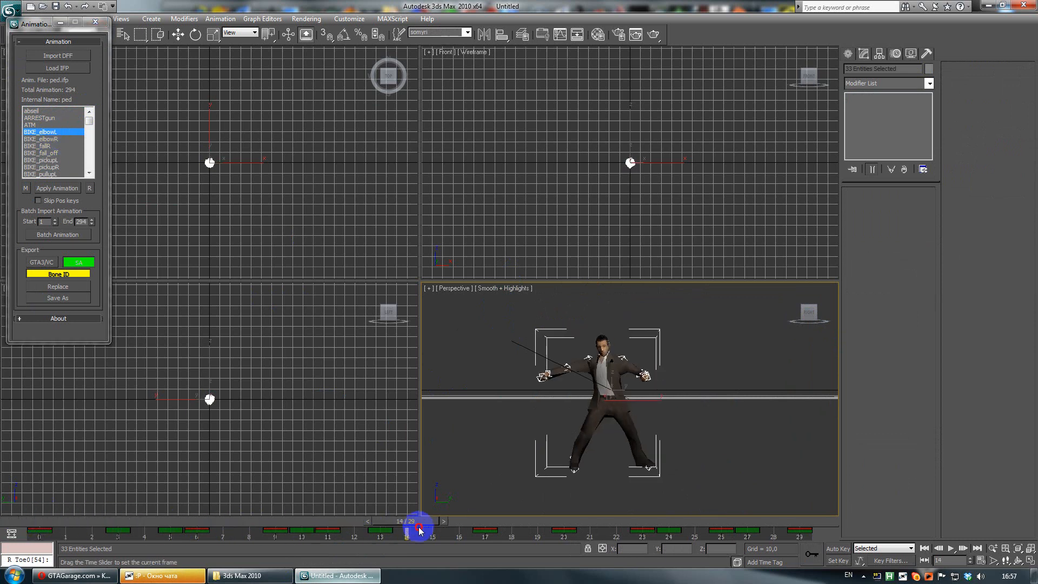
pyautogui.moveTo(419, 529); pyautogui.dragTo(781, 529)
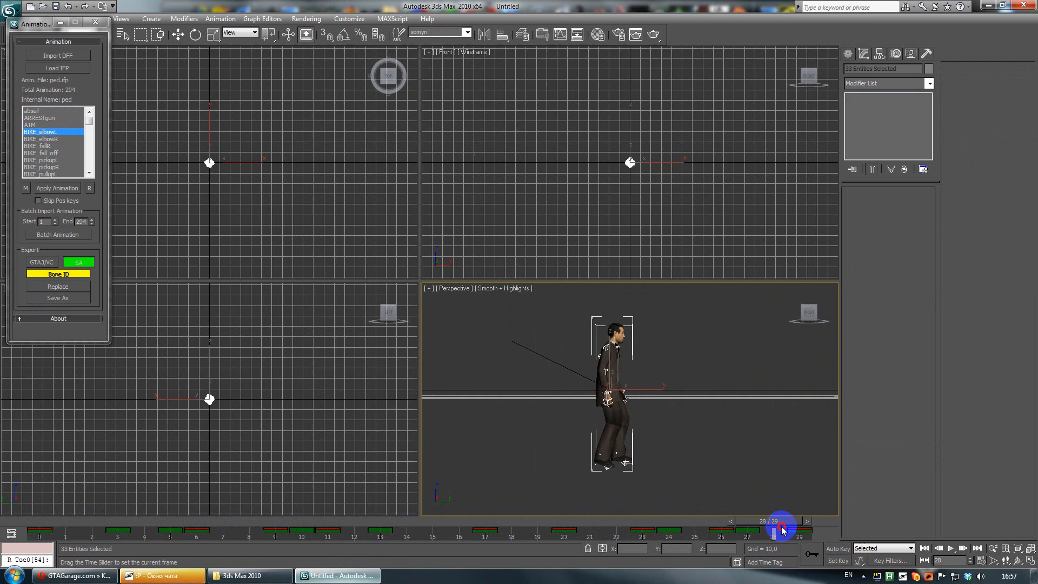
pyautogui.moveTo(782, 526); pyautogui.dragTo(613, 510)
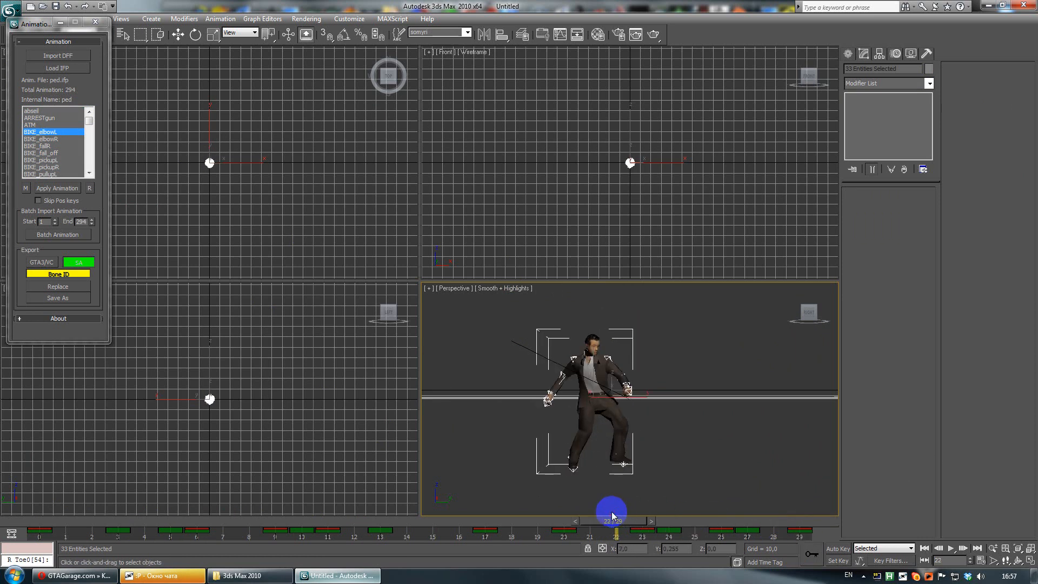
pyautogui.moveTo(610, 523); pyautogui.dragTo(307, 523)
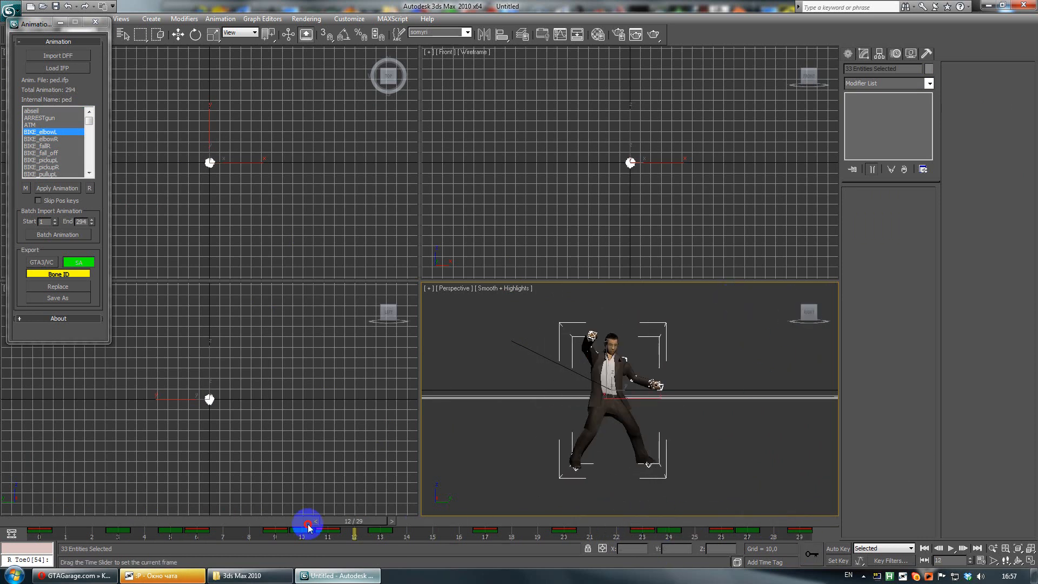
pyautogui.click(43, 139)
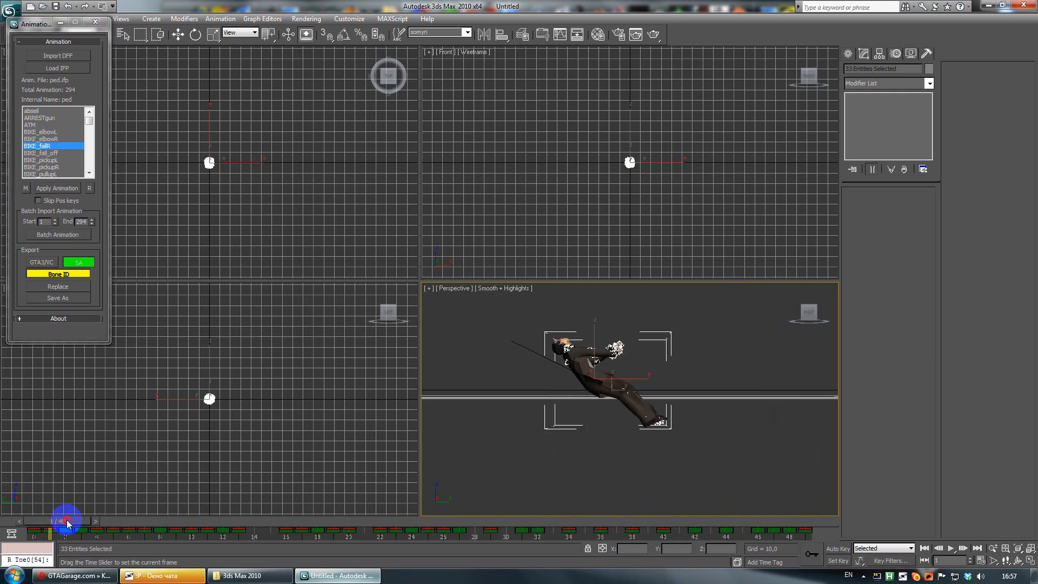
# Step: Scrub through BIKE_fallR, then apply and preview the BIKE_fall_off animation
pyautogui.moveTo(65, 519); pyautogui.dragTo(281, 519)
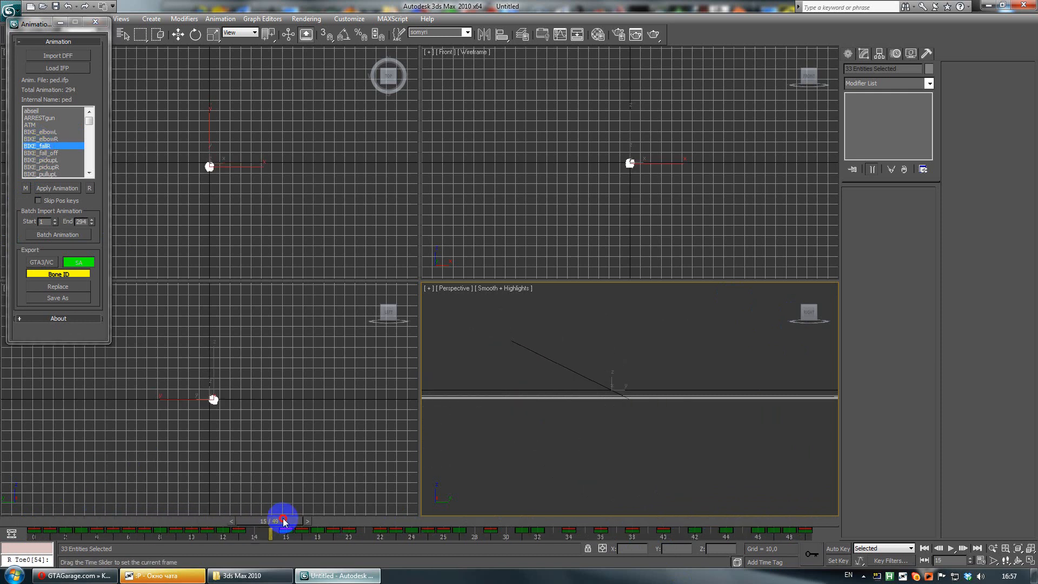
pyautogui.moveTo(281, 521); pyautogui.dragTo(747, 534)
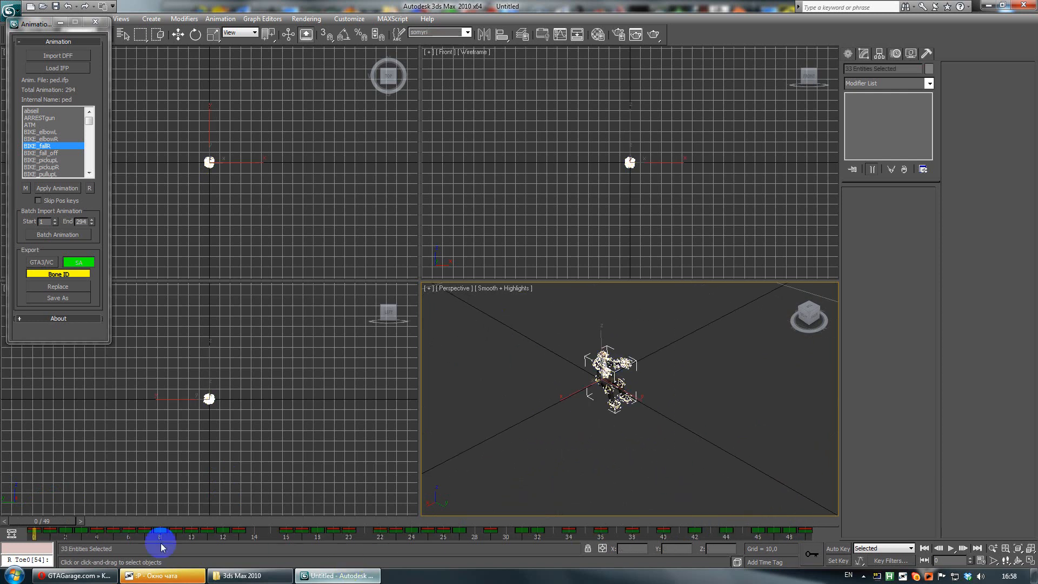
pyautogui.click(39, 155)
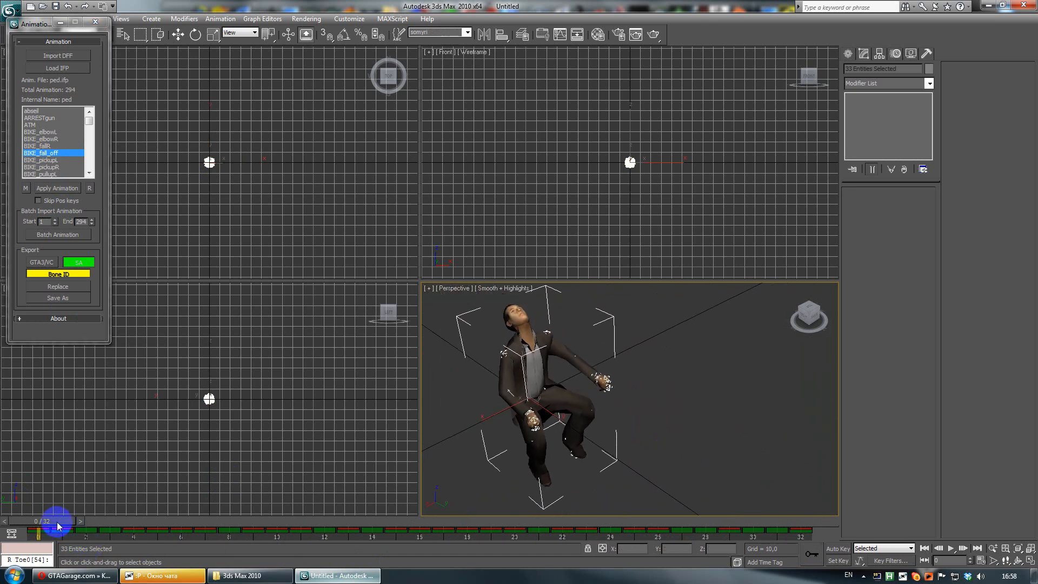
pyautogui.moveTo(56, 522); pyautogui.dragTo(130, 522)
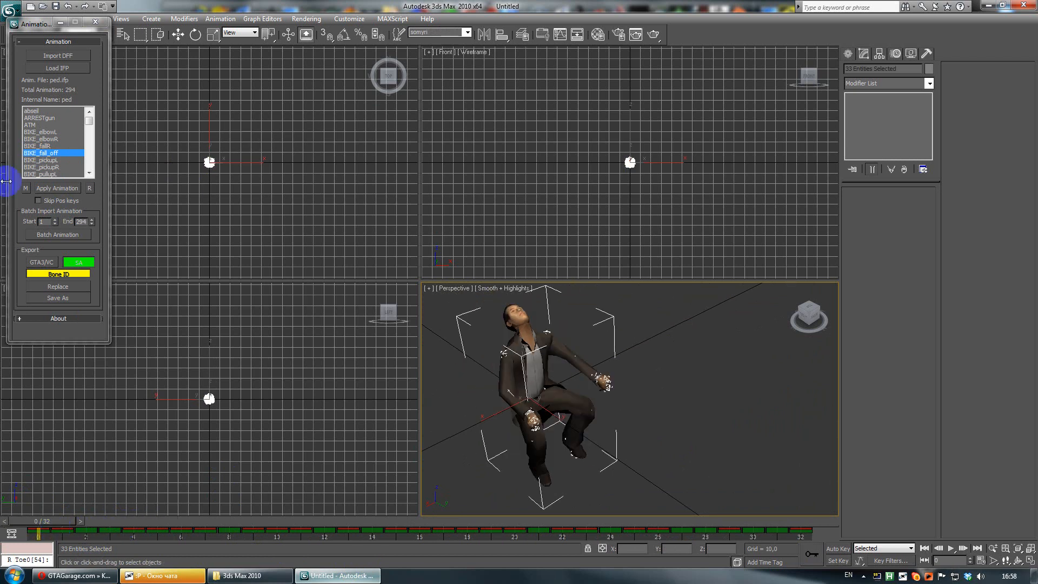
pyautogui.click(40, 161)
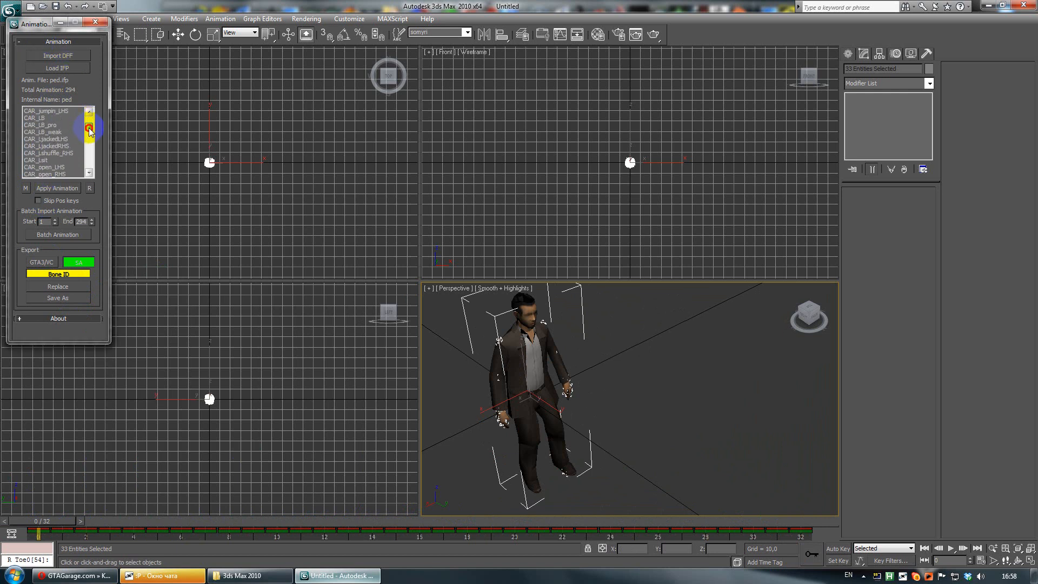
# Step: Try the CAR_sit, CAR_open_LHS and another car animation on the ped
pyautogui.click(41, 160)
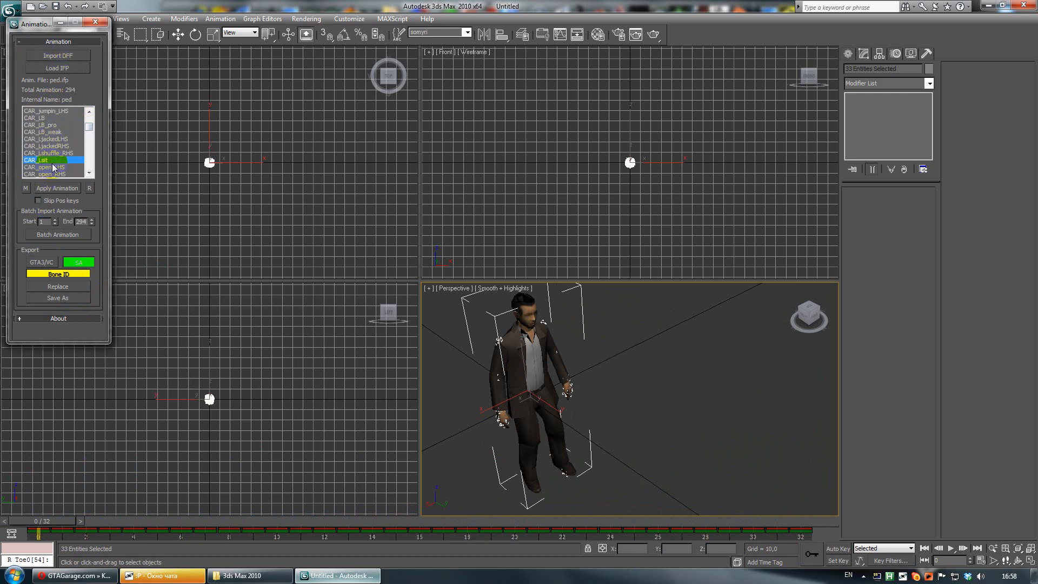
pyautogui.click(40, 166)
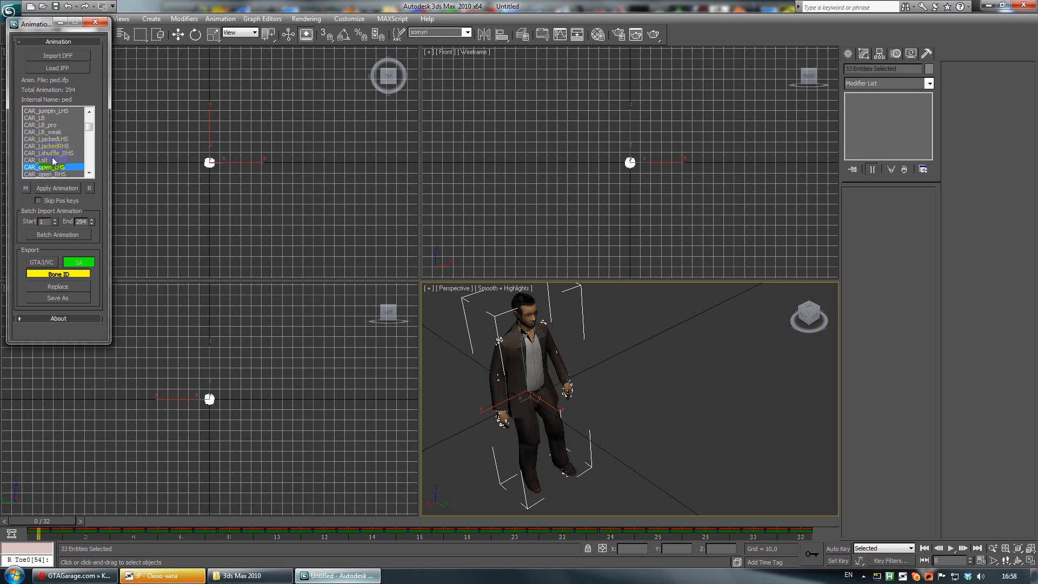
pyautogui.click(39, 132)
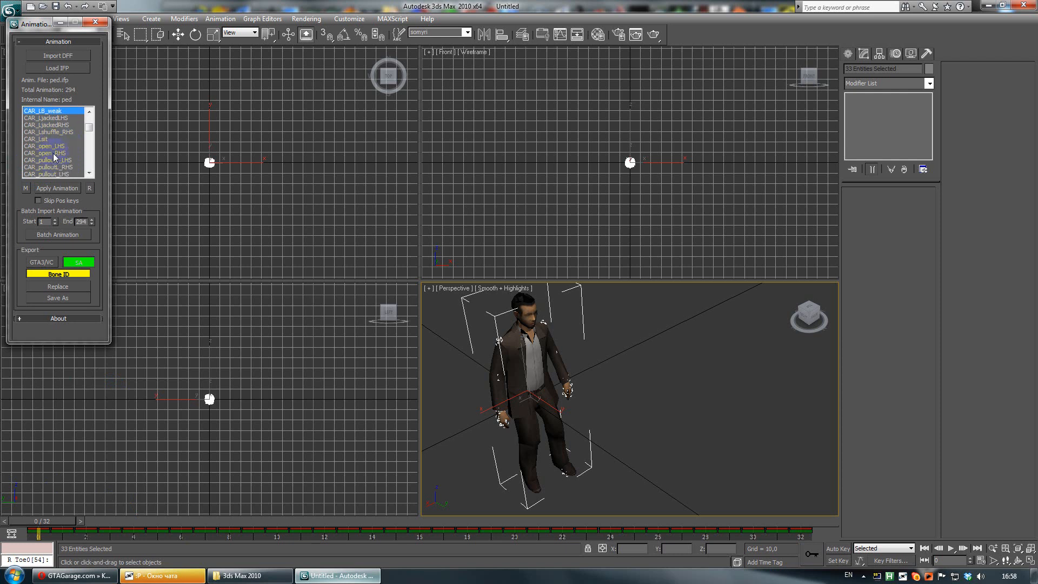
pyautogui.click(53, 118)
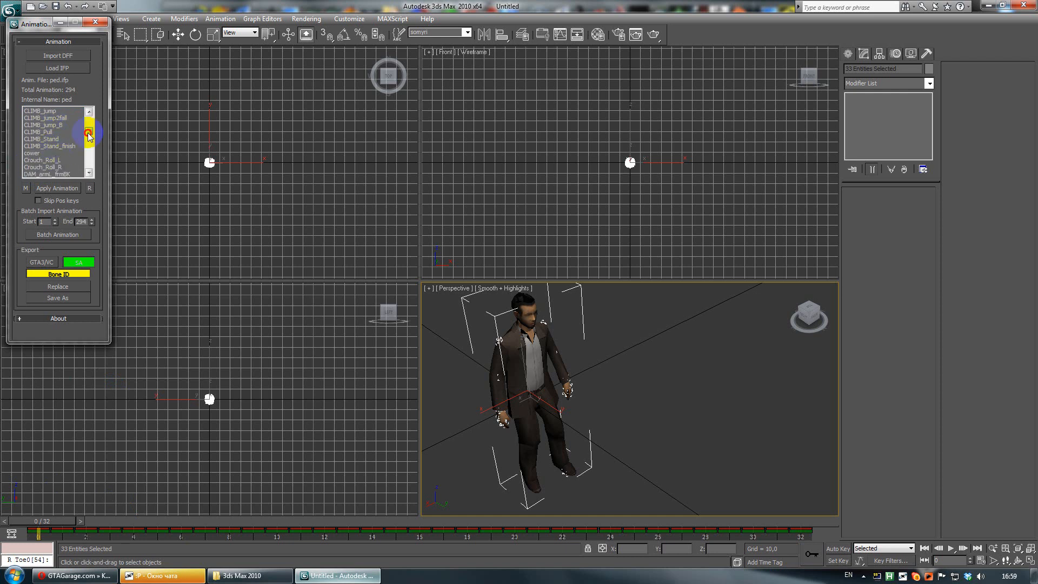
# Step: Scroll past the CLIMB, Drive and FALL entries and apply FLOOR_hit
pyautogui.scroll(-3)
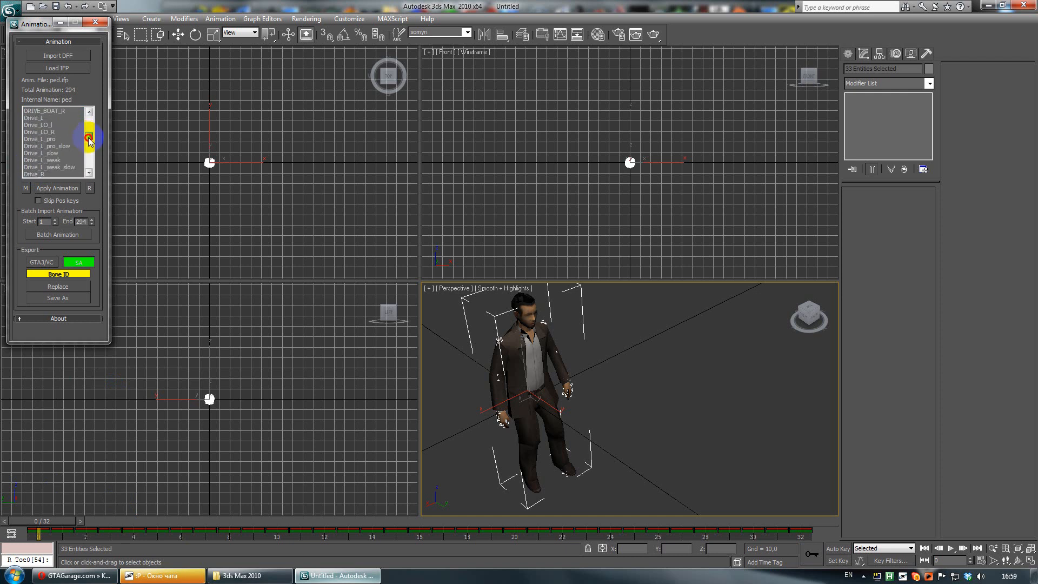
pyautogui.scroll(-3)
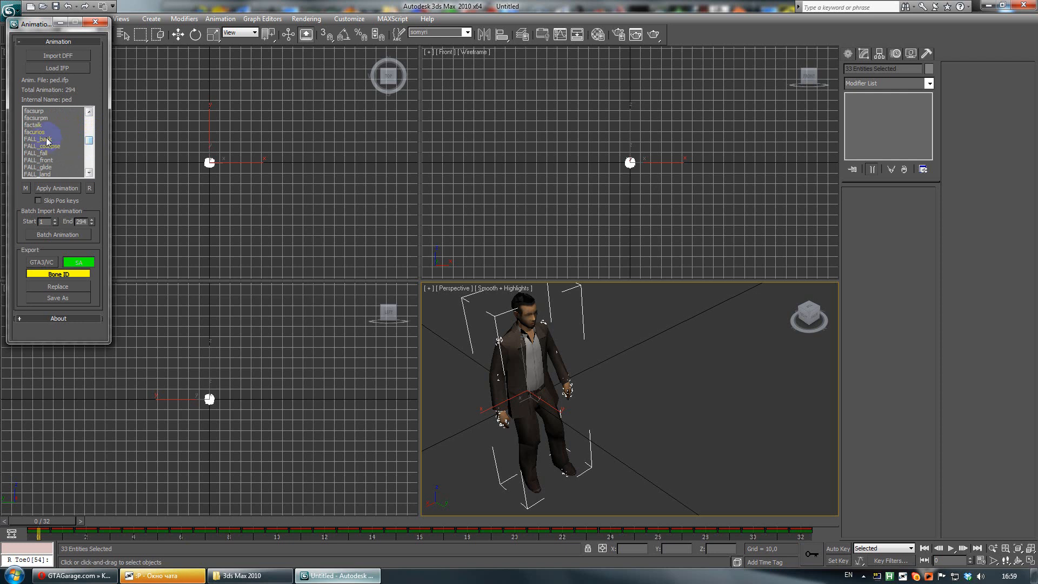
pyautogui.scroll(-3)
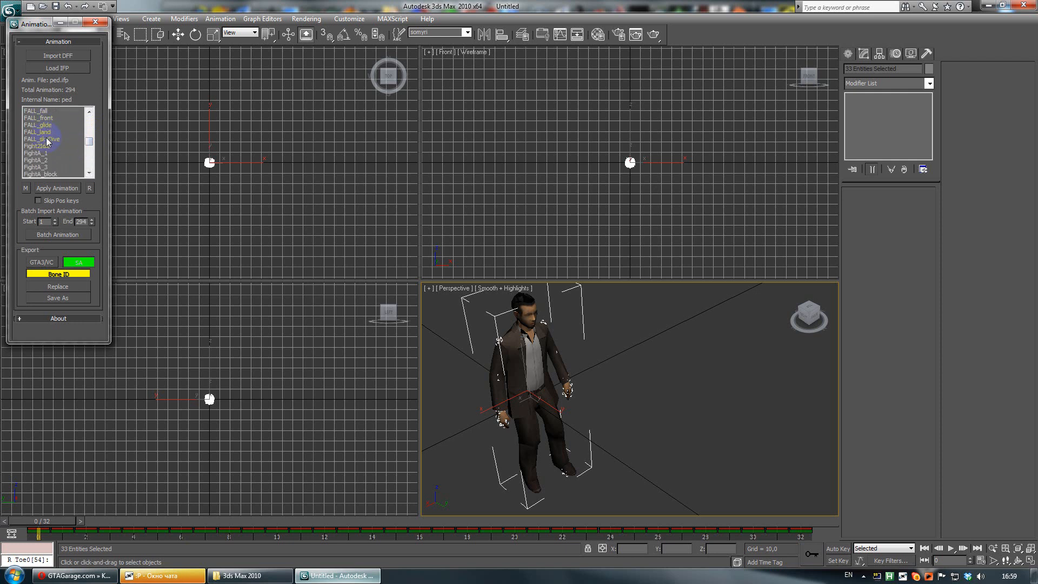
pyautogui.scroll(-3)
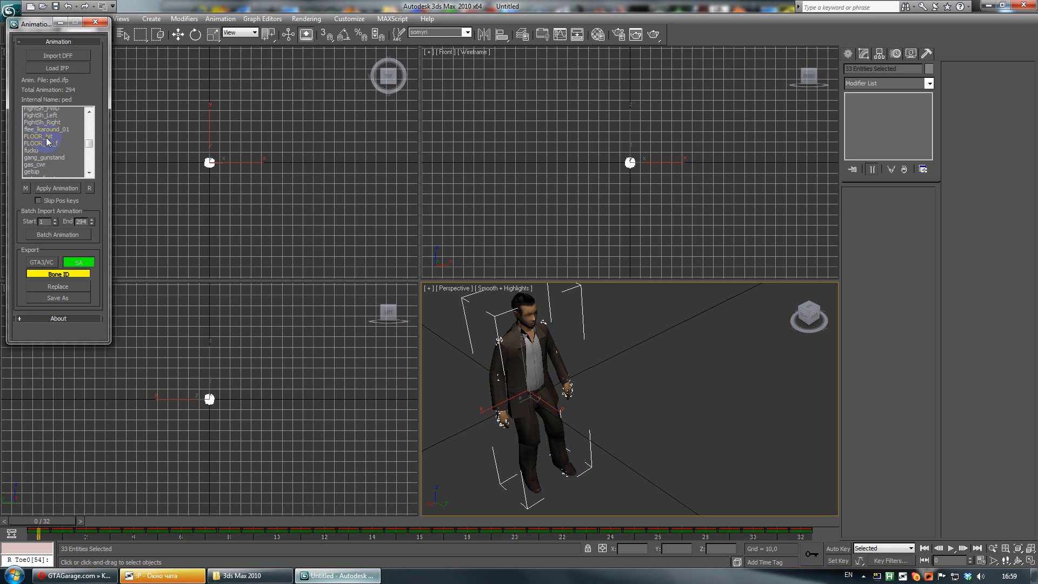
pyautogui.click(38, 147)
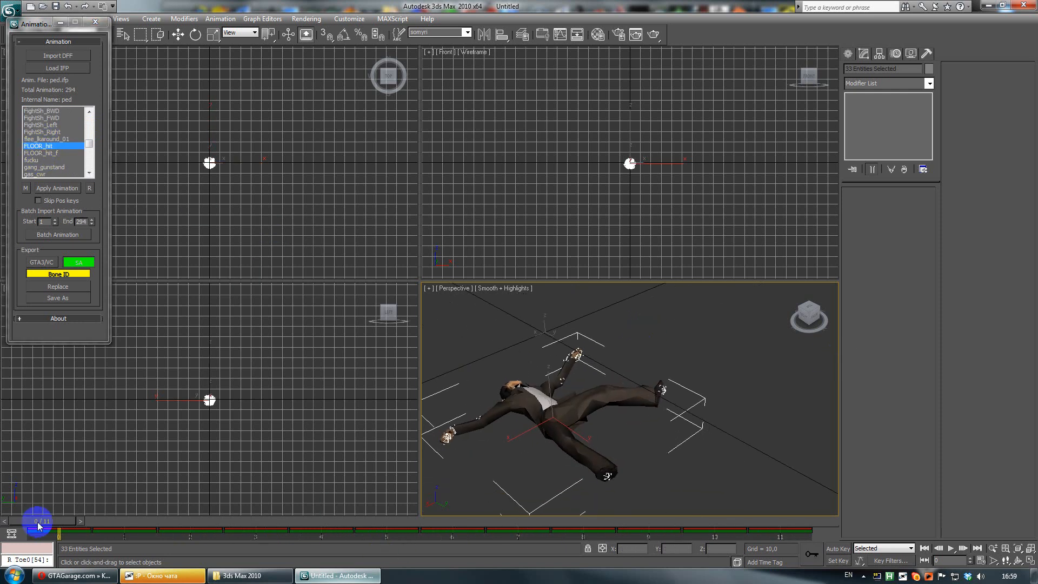
# Step: Scrub the time slider back and forth through FLOOR_hit's frames 0–11
pyautogui.moveTo(40, 530); pyautogui.dragTo(311, 530)
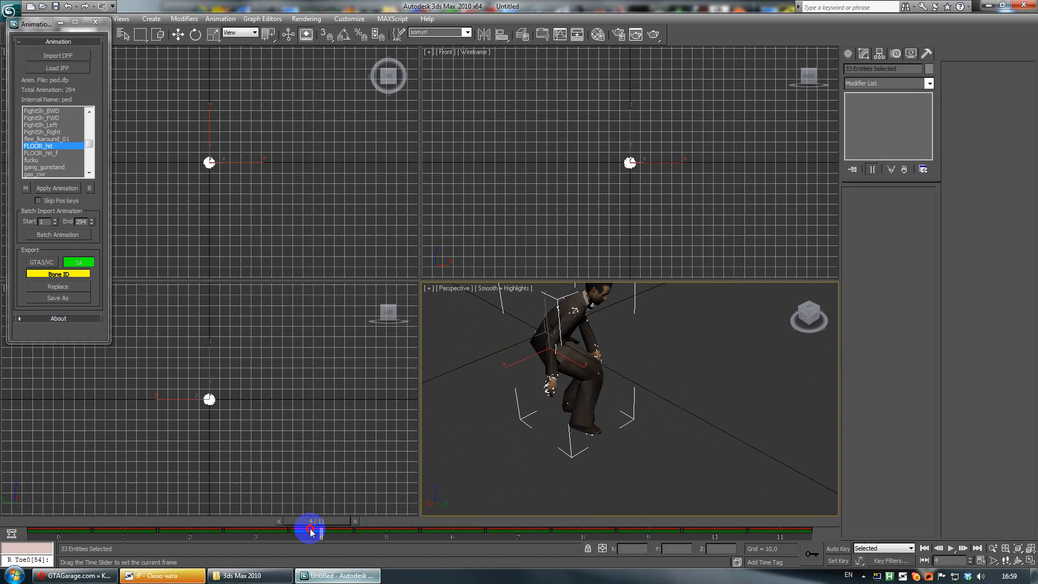
pyautogui.moveTo(311, 526); pyautogui.dragTo(771, 526)
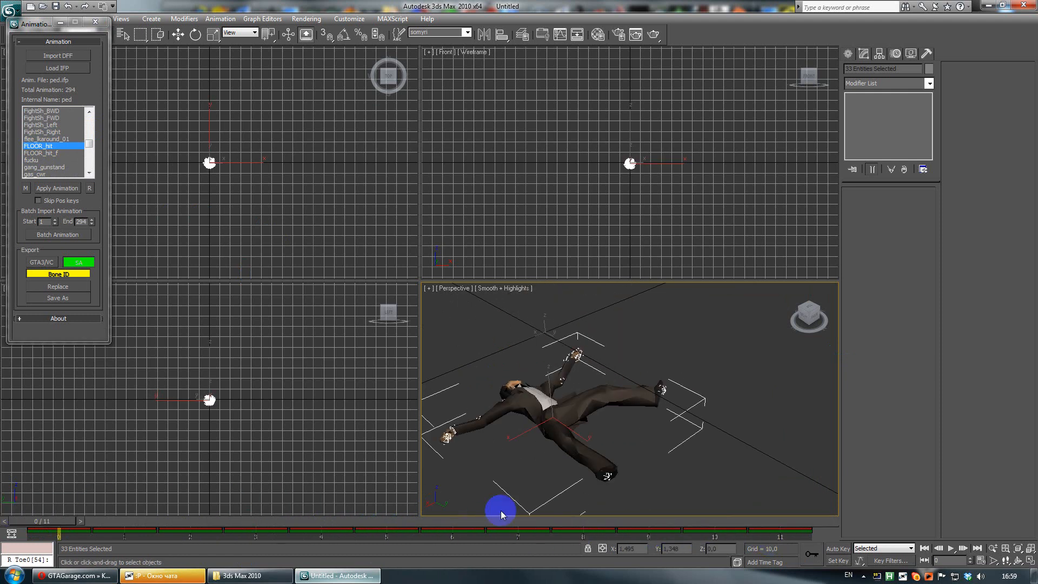
pyautogui.moveTo(501, 514); pyautogui.dragTo(547, 521)
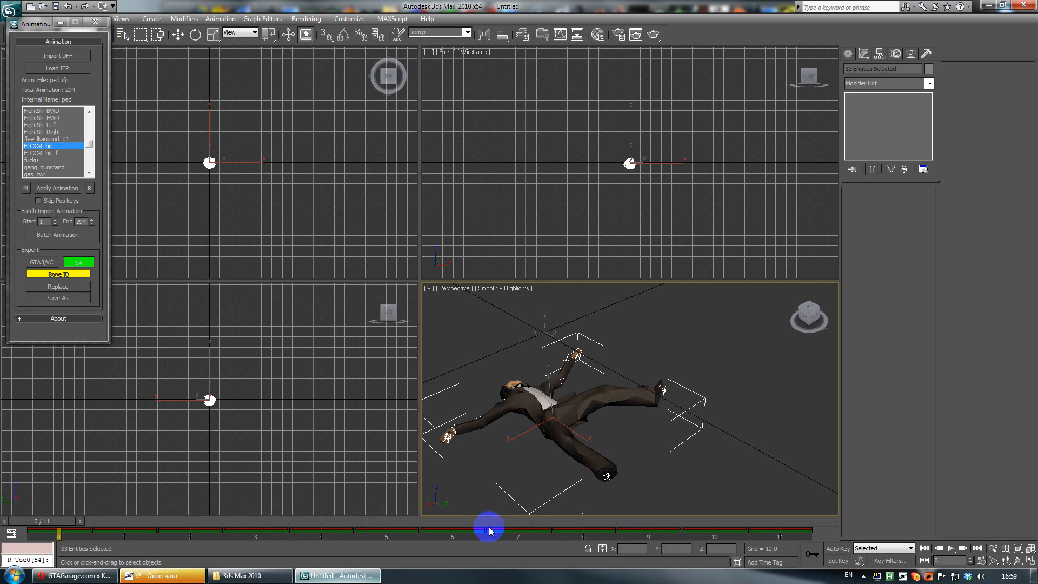
pyautogui.moveTo(489, 528); pyautogui.dragTo(73, 527)
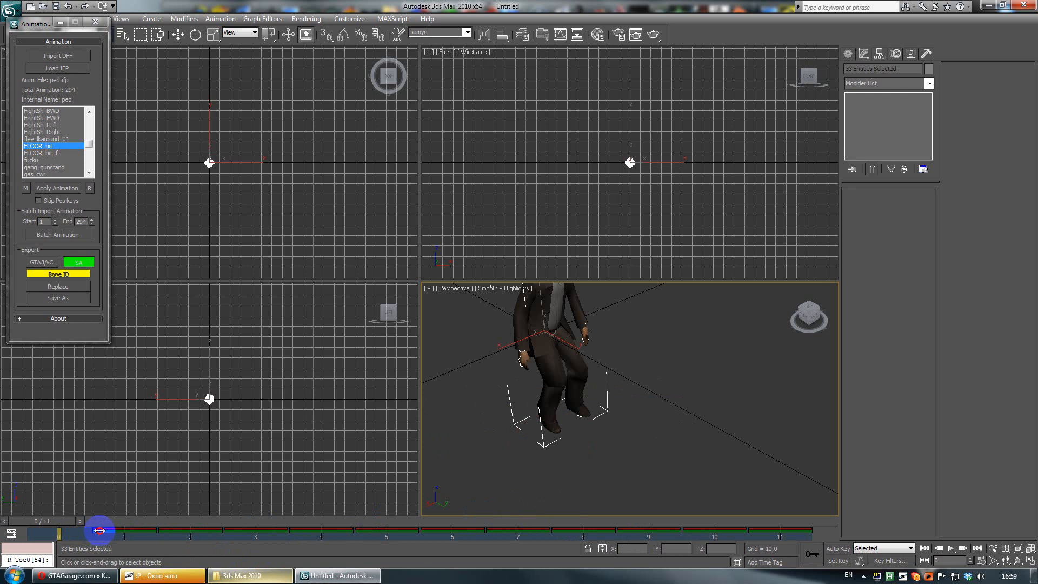
pyautogui.moveTo(98, 531); pyautogui.dragTo(331, 535)
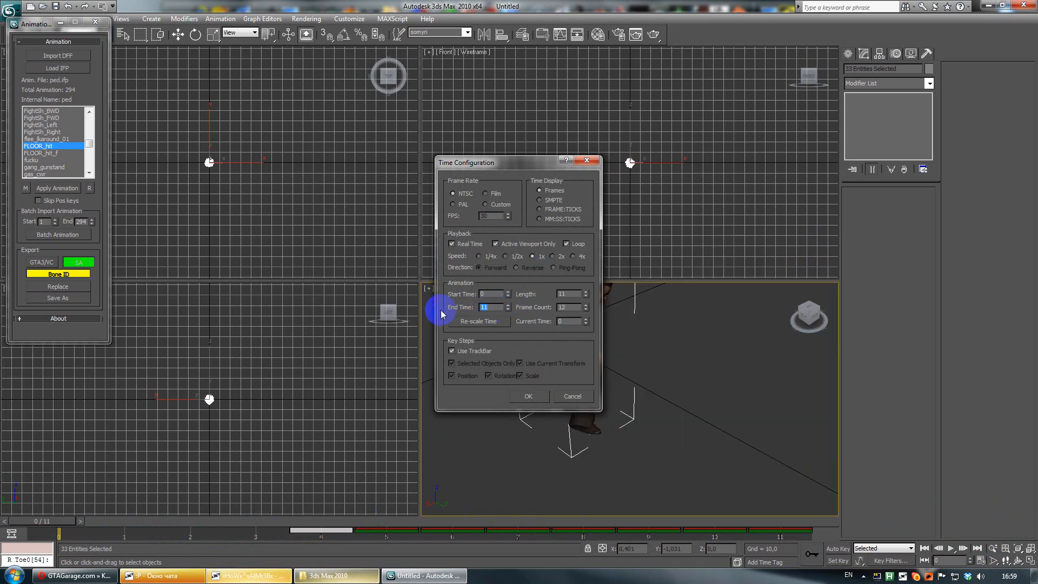
# Step: Set the animation End Time to 100 and scrub the extended timeline
pyautogui.write('100')
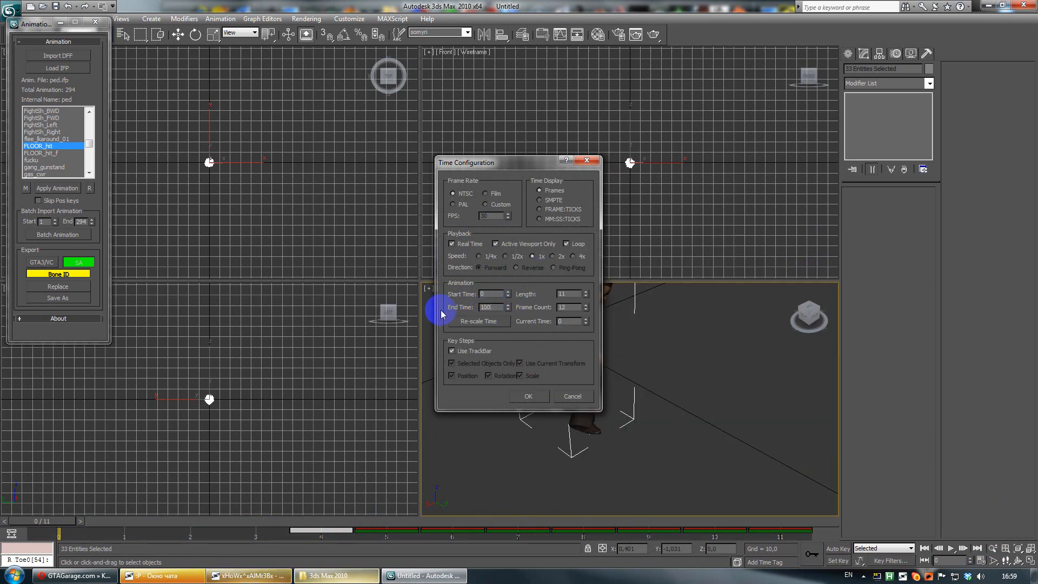
pyautogui.click(529, 396)
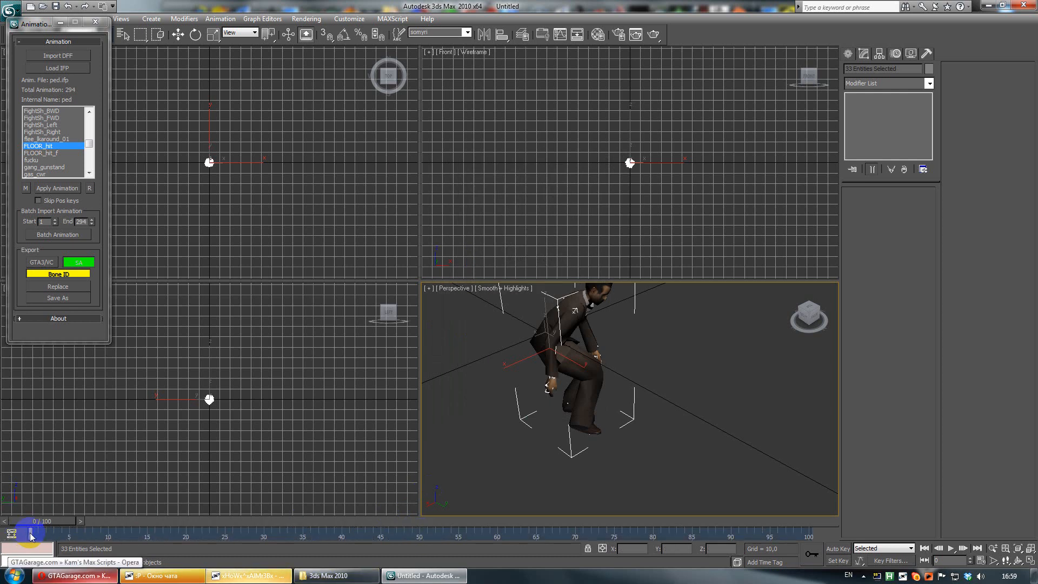
pyautogui.moveTo(30, 535); pyautogui.dragTo(73, 535)
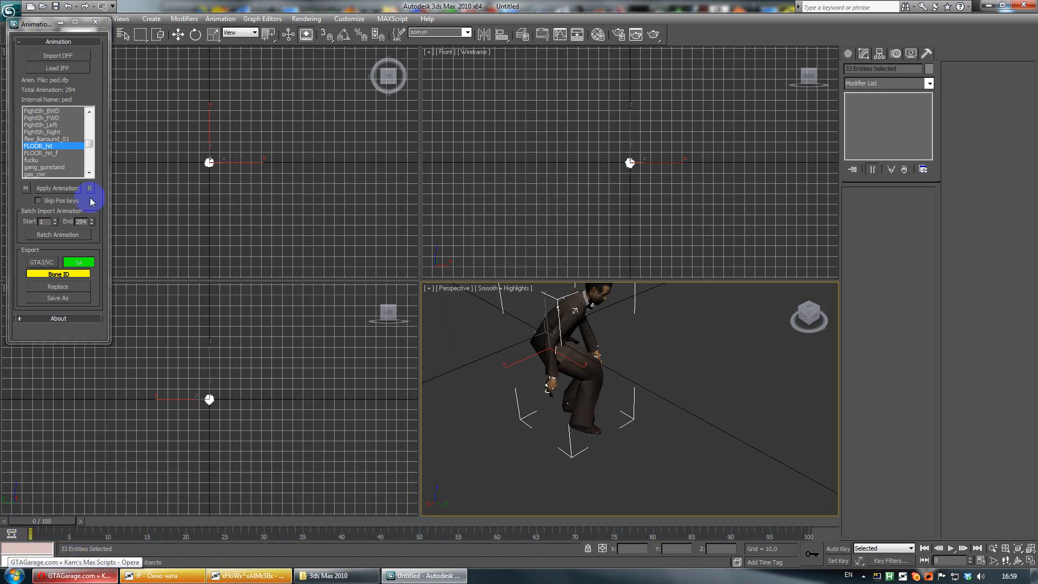
# Step: Apply FLOOR_hit_f to the ped and scrub to frames 6 and 12
pyautogui.click(43, 153)
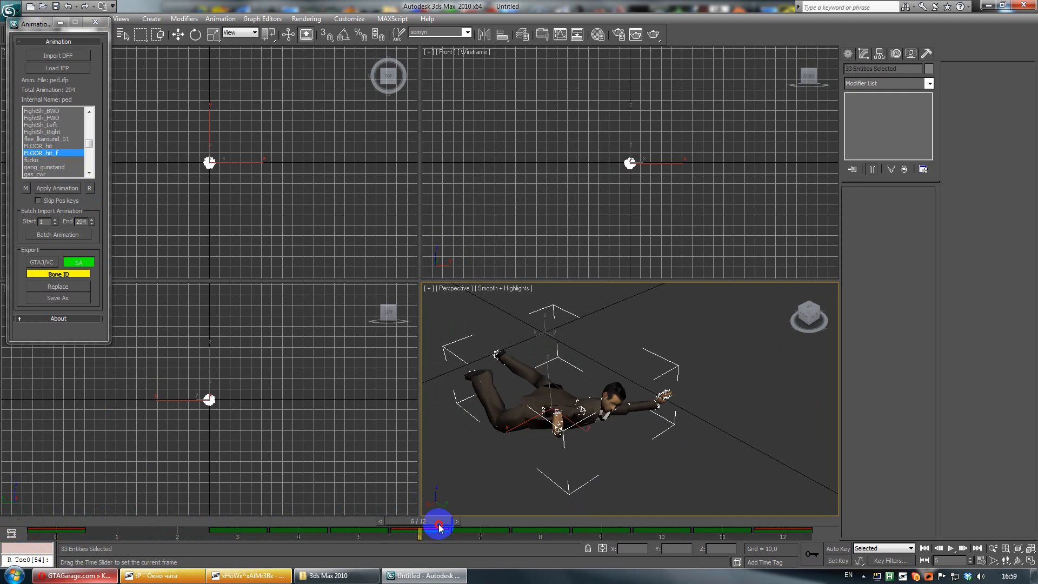
pyautogui.moveTo(439, 523); pyautogui.dragTo(715, 523)
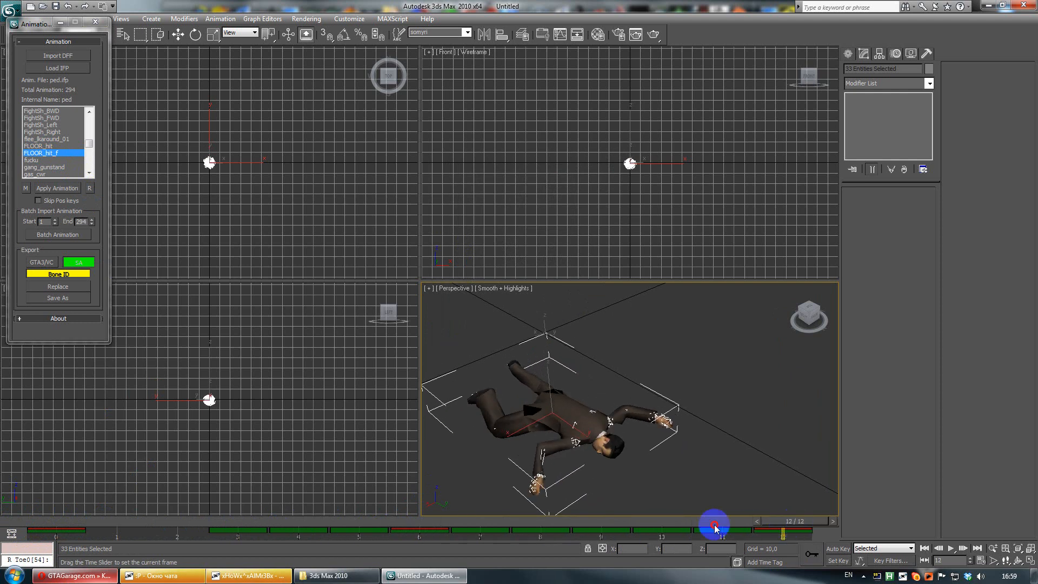
pyautogui.moveTo(715, 526); pyautogui.dragTo(171, 537)
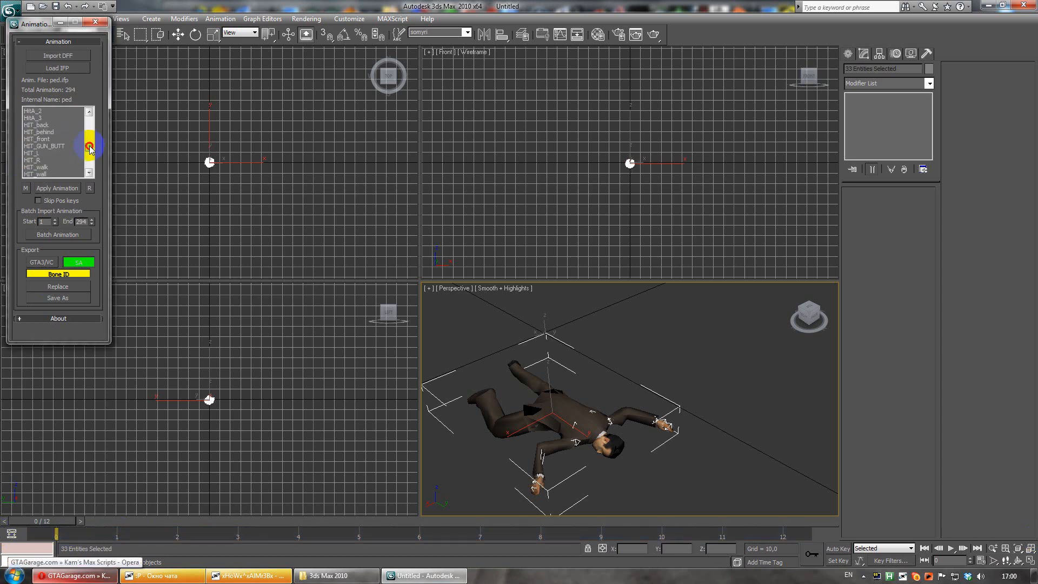
# Step: Apply GunMove_FWD from the IFP list and scrub through the walk
pyautogui.scroll(-3)
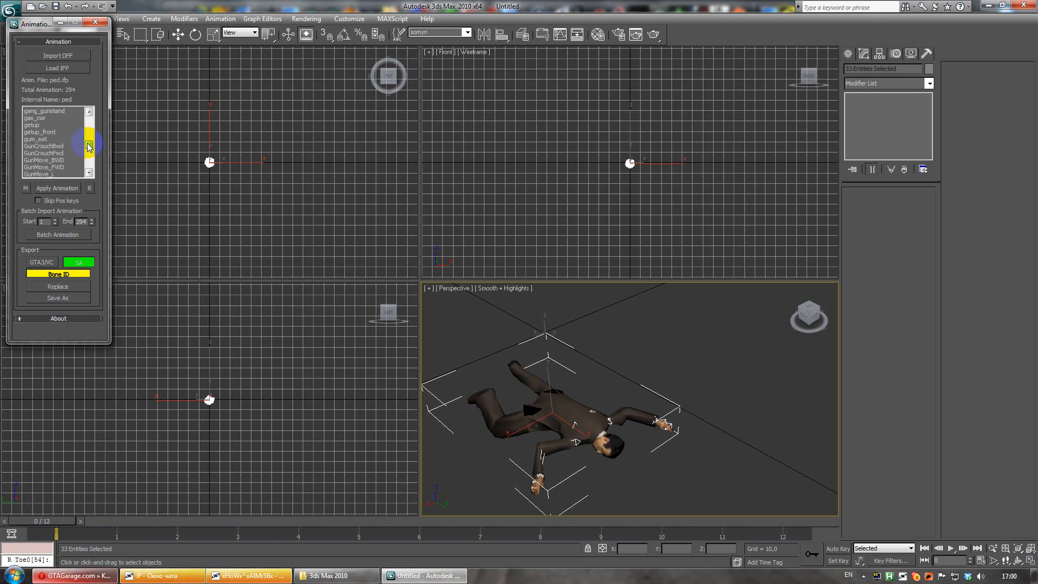
pyautogui.click(43, 170)
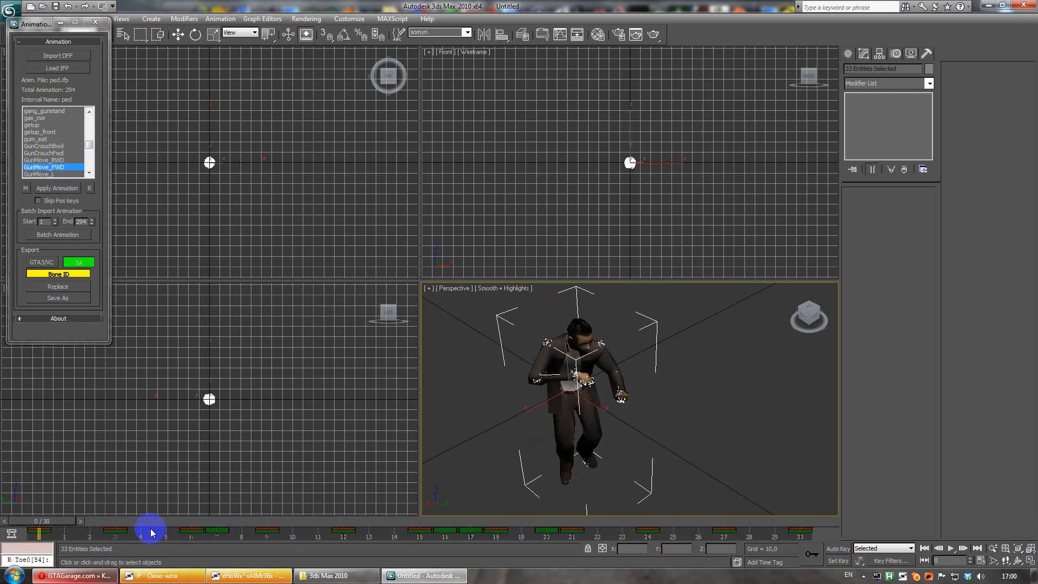
pyautogui.moveTo(151, 528); pyautogui.dragTo(188, 527)
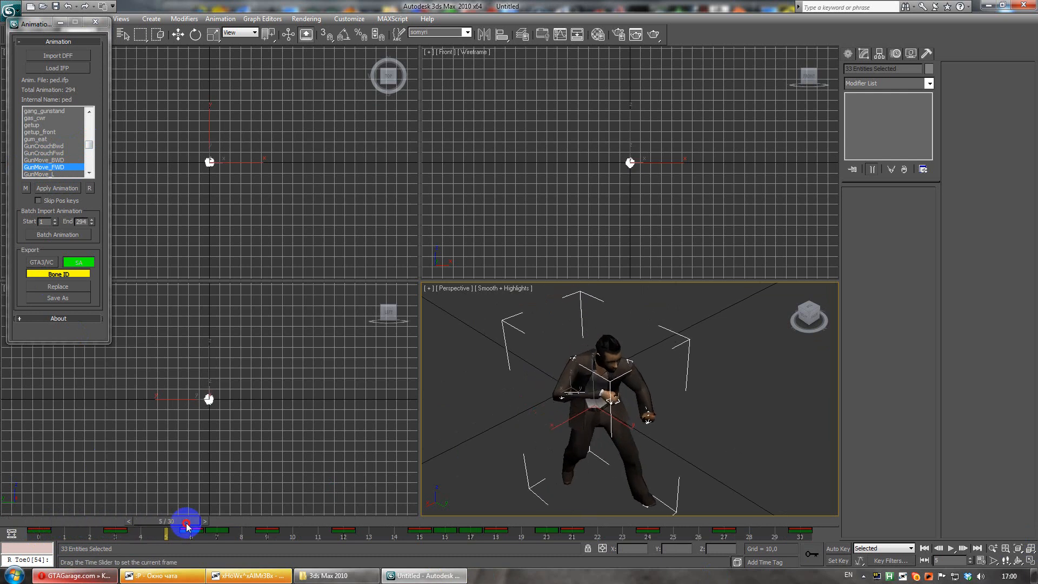
pyautogui.moveTo(188, 525); pyautogui.dragTo(684, 525)
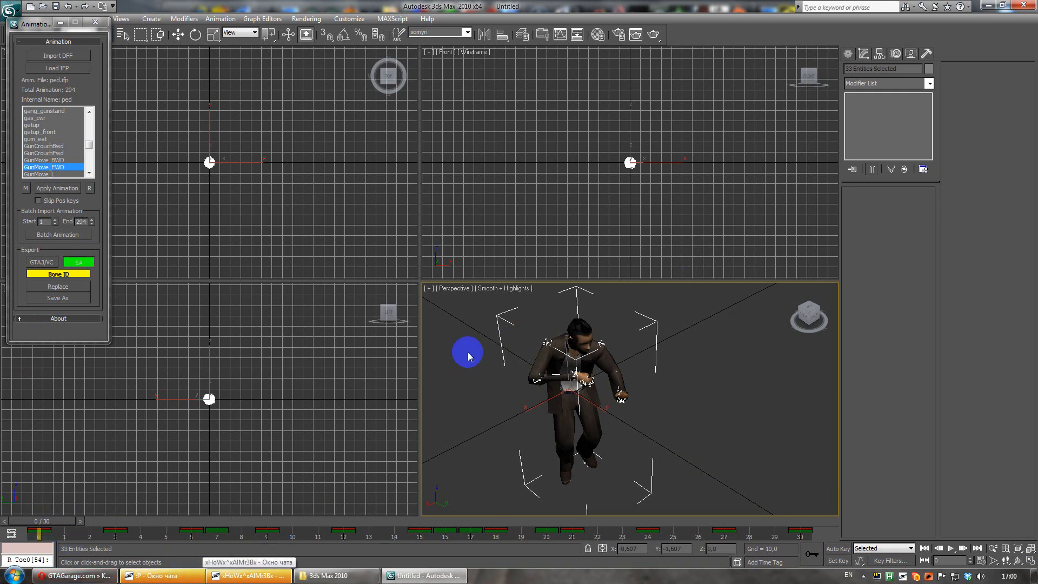
pyautogui.moveTo(537, 438)
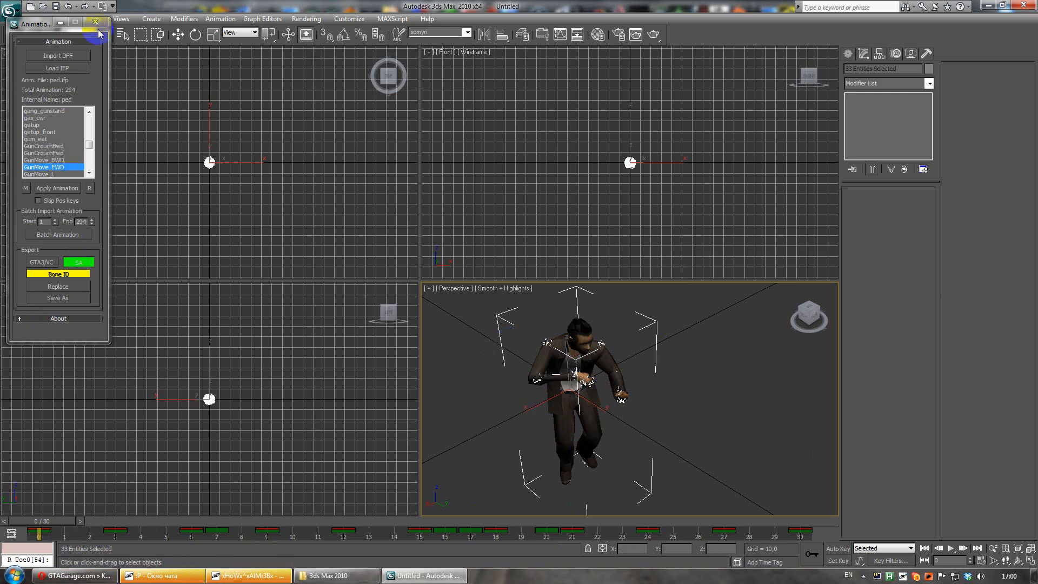
# Step: Close the IFP import tool and orbit the Perspective view around the ped
pyautogui.click(95, 19)
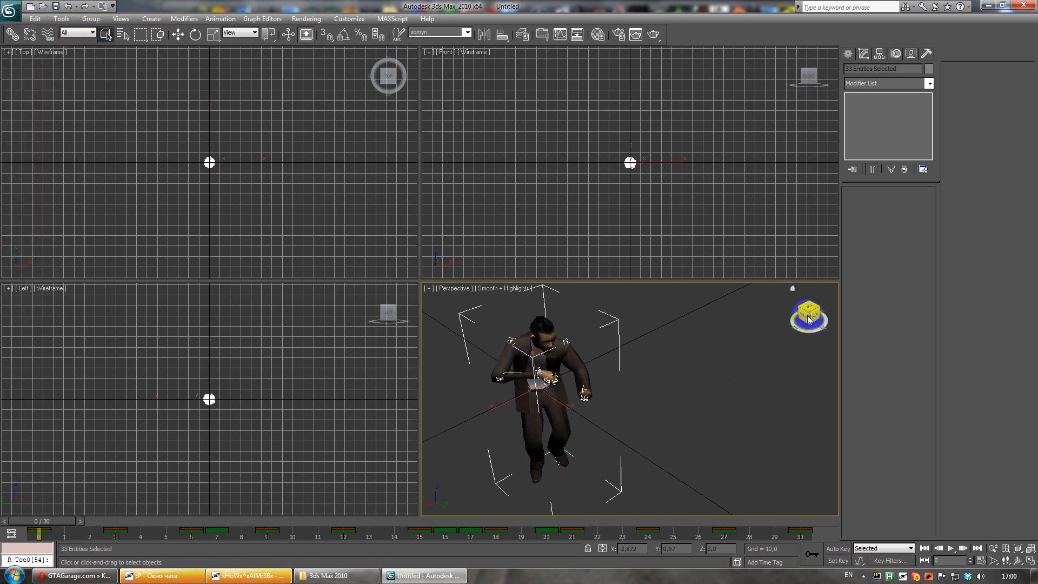
pyautogui.moveTo(808, 318); pyautogui.dragTo(677, 356)
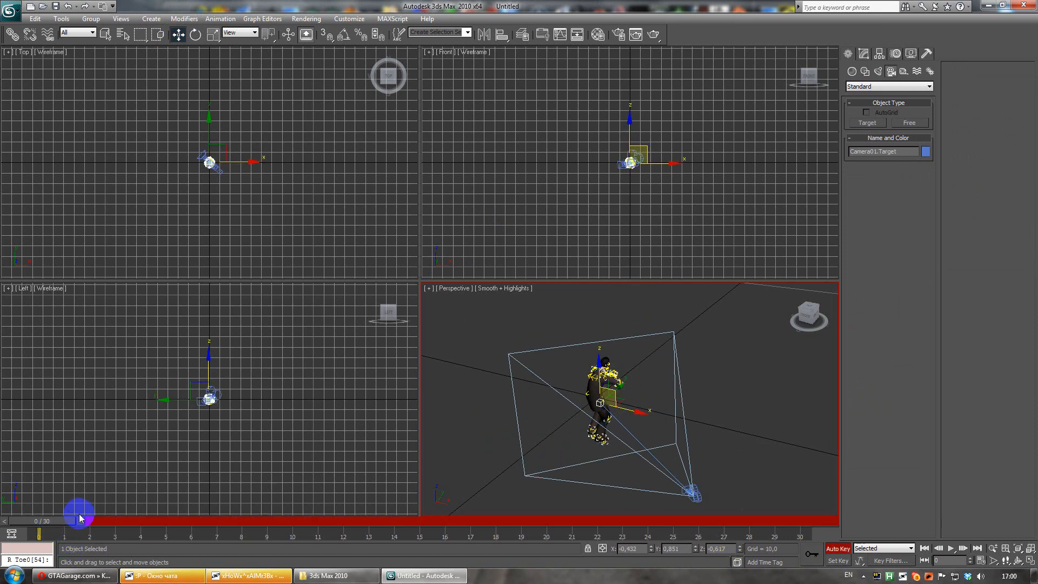
# Step: Key Camera01.Target onto the ped at frame 9 and scrub to confirm it follows
pyautogui.moveTo(79, 513); pyautogui.dragTo(268, 513)
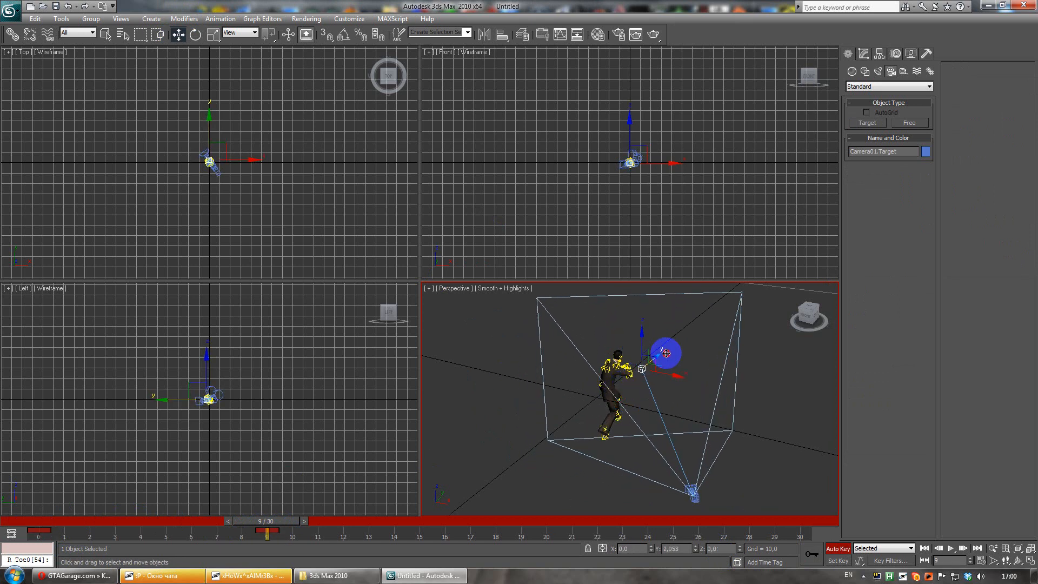
pyautogui.moveTo(266, 531); pyautogui.dragTo(331, 531)
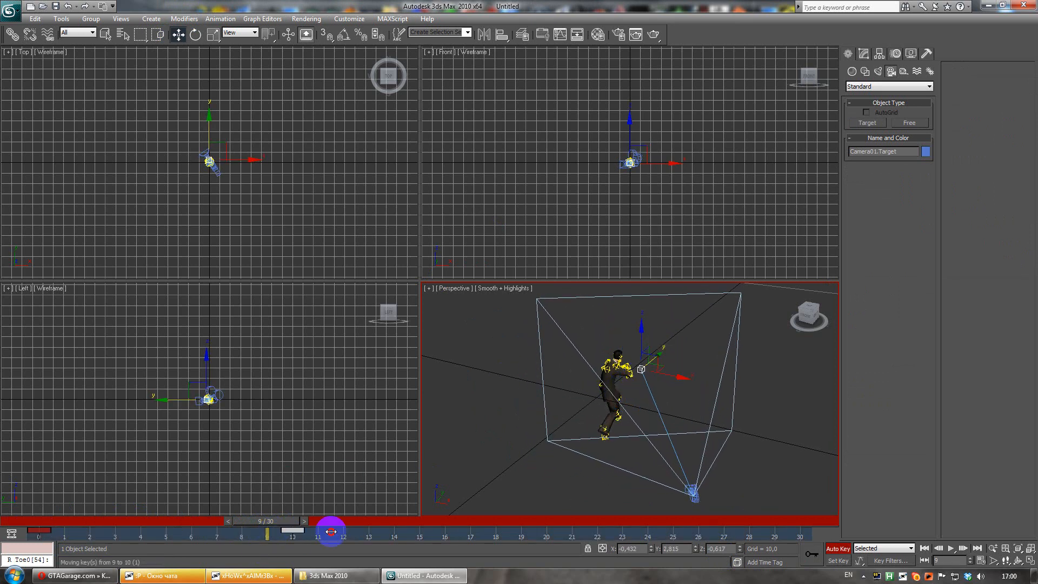
pyautogui.moveTo(330, 530); pyautogui.dragTo(487, 527)
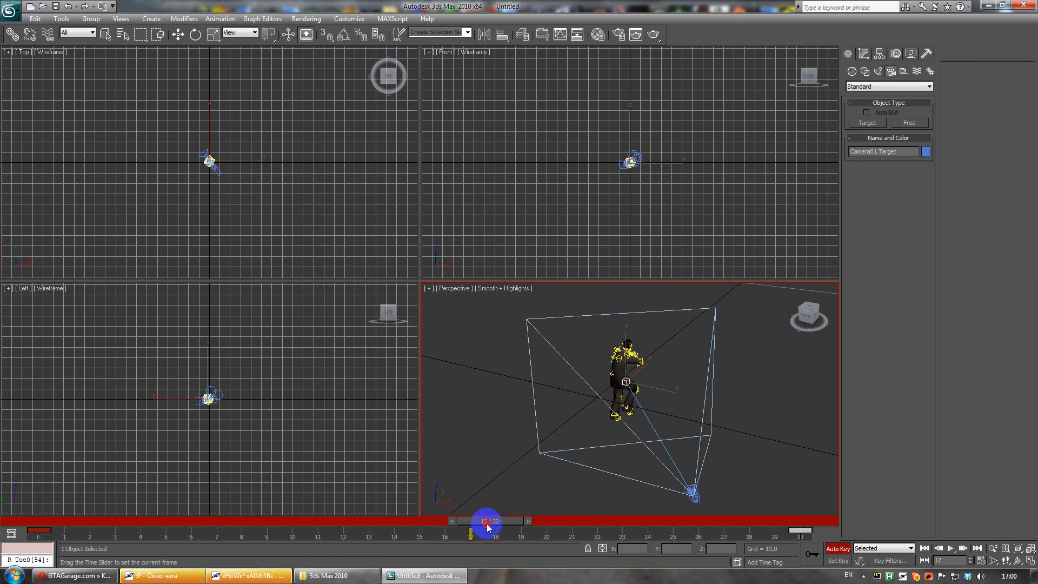
pyautogui.moveTo(486, 525); pyautogui.dragTo(303, 525)
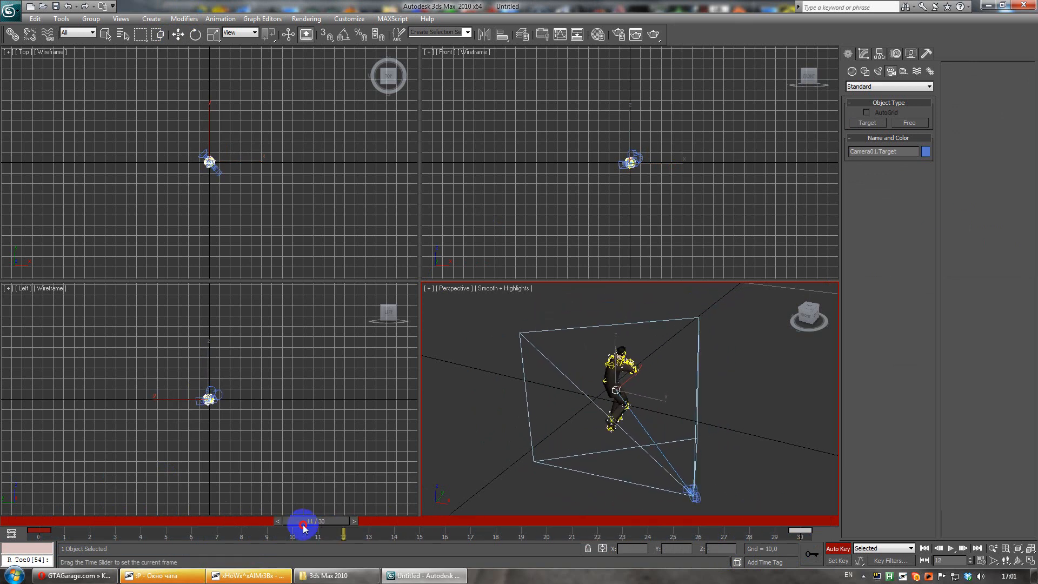
pyautogui.moveTo(303, 527); pyautogui.dragTo(737, 521)
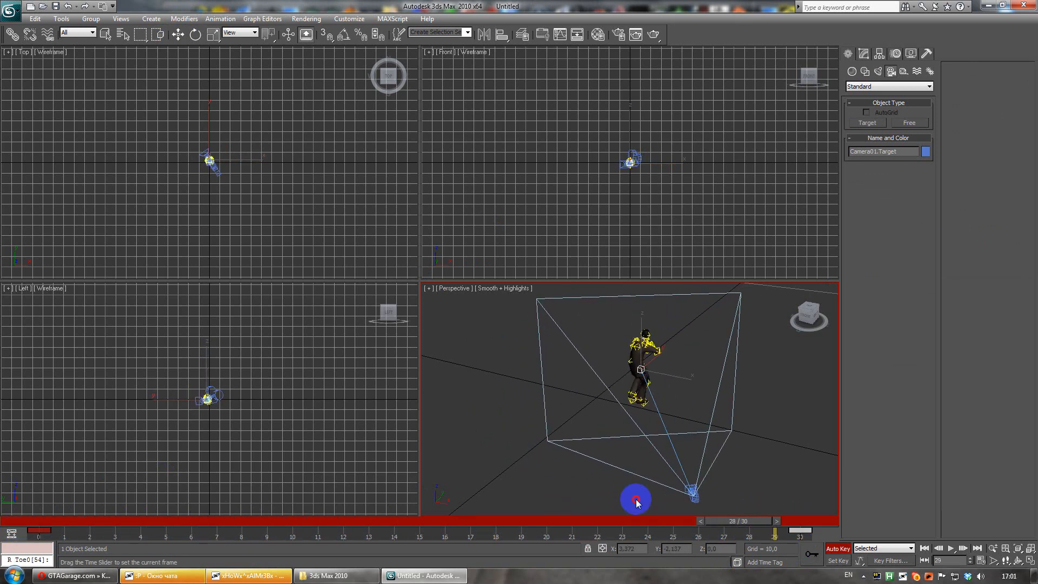